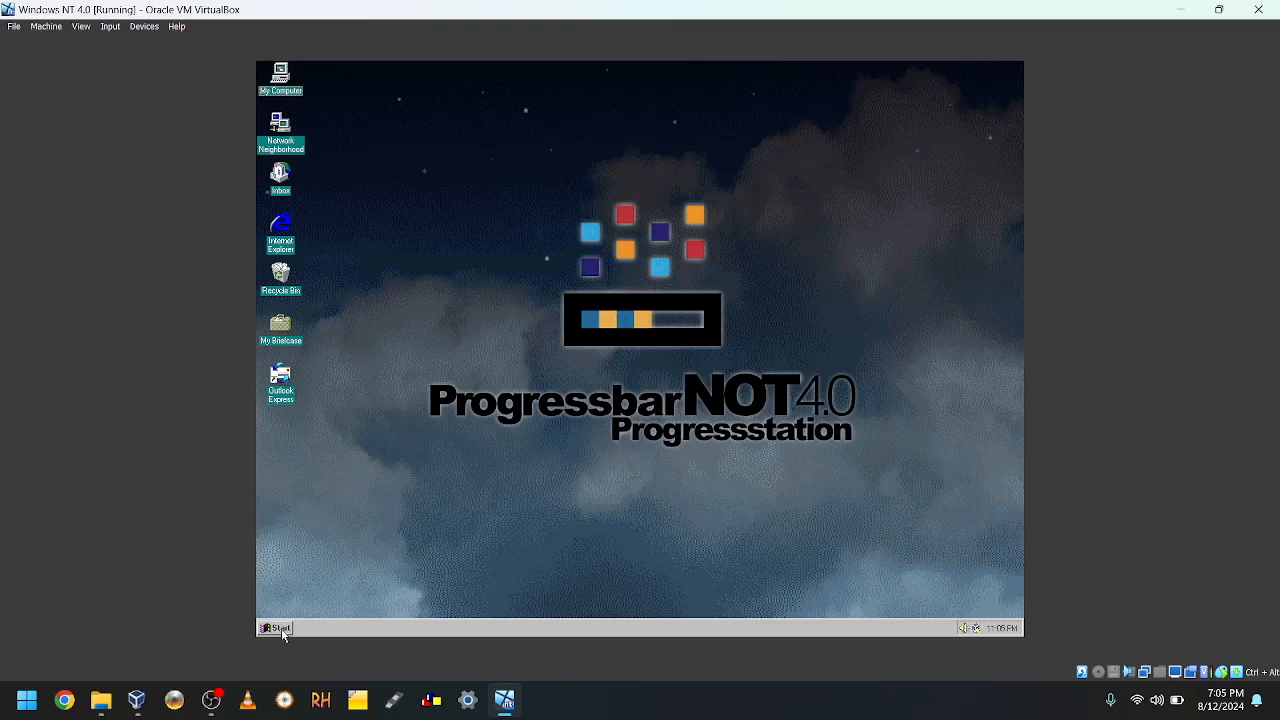
mouse_move(488, 490)
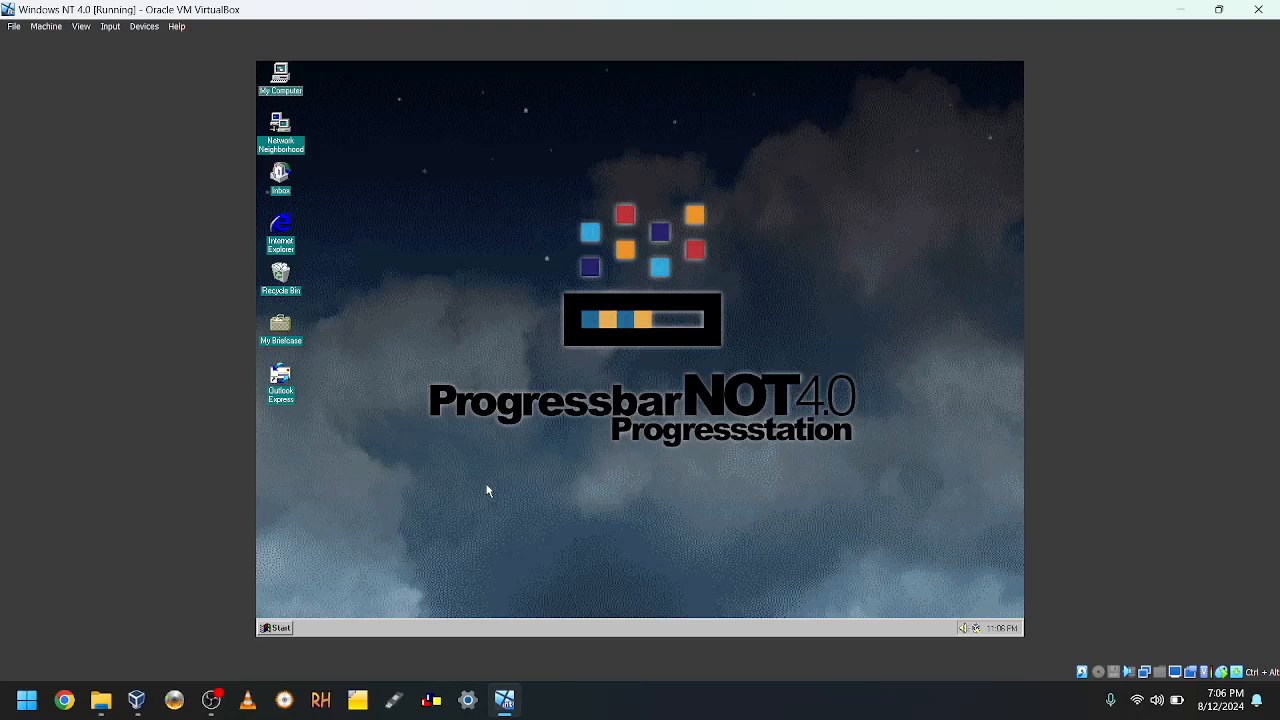
mouse_move(157, 75)
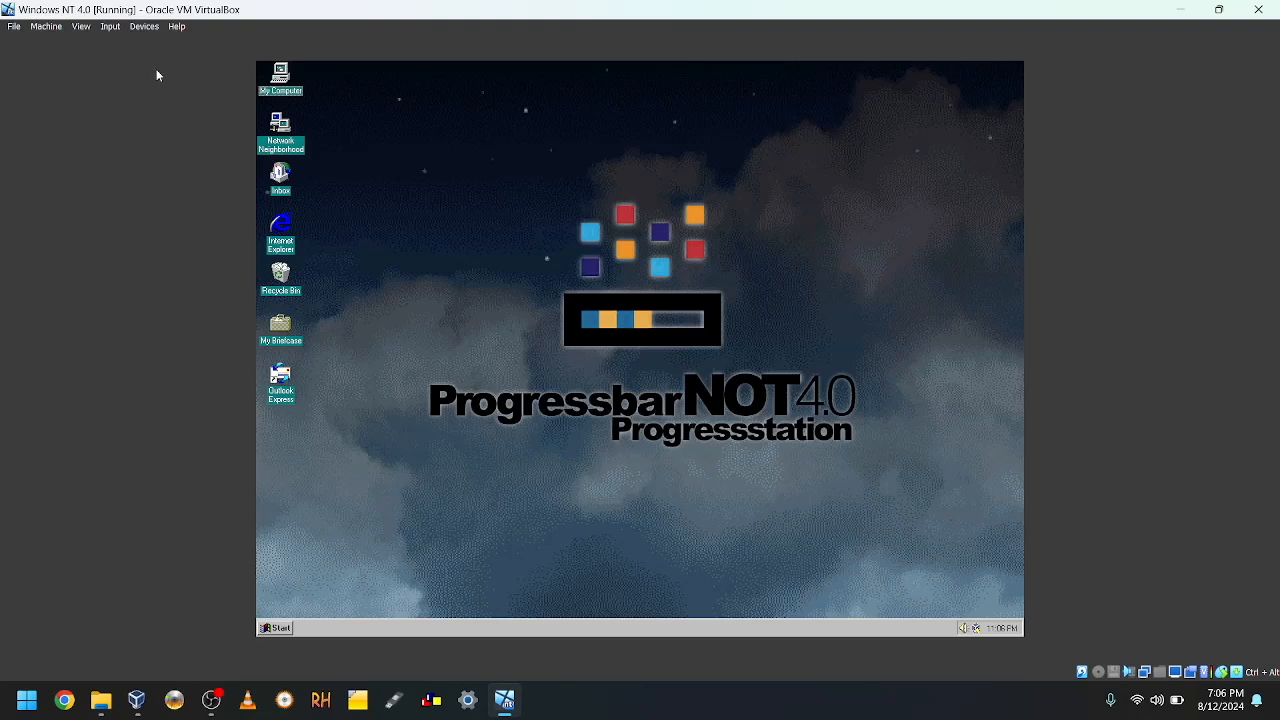
mouse_move(143, 28)
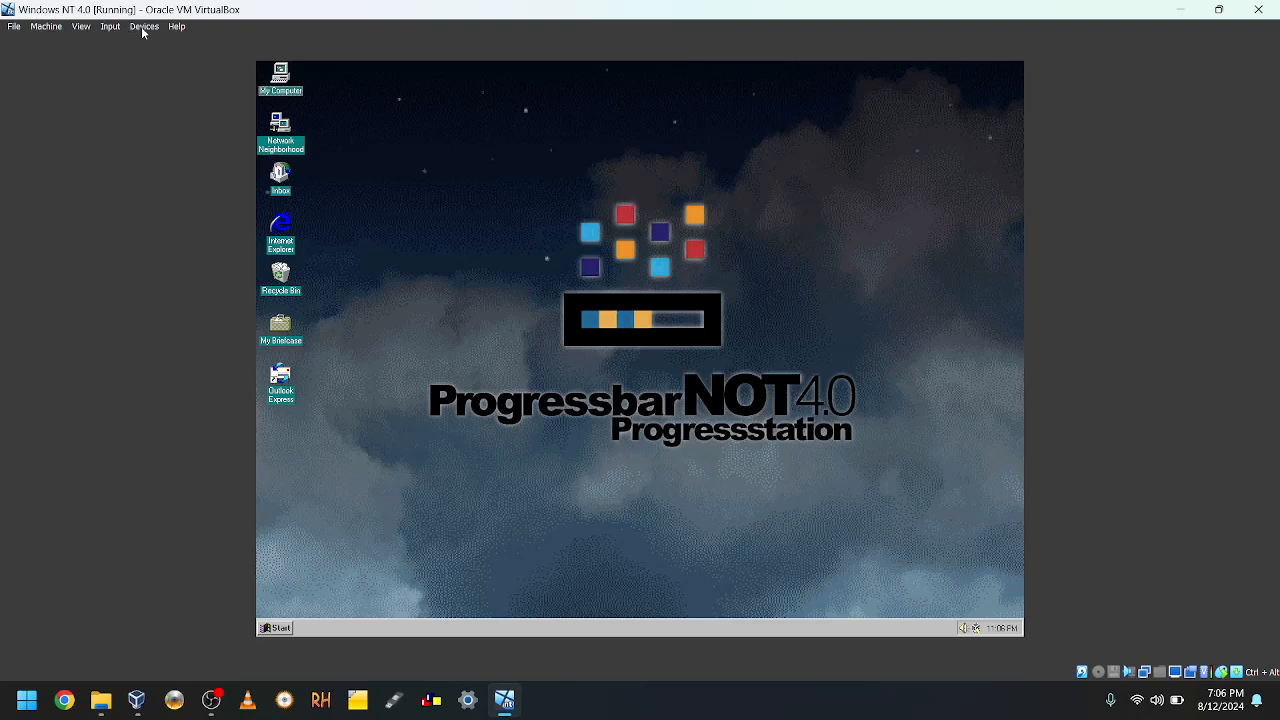
Step: Mount 'Windows 2000.ISO' from ISOs\Windows\NT in the VM's optical drive
click(144, 29)
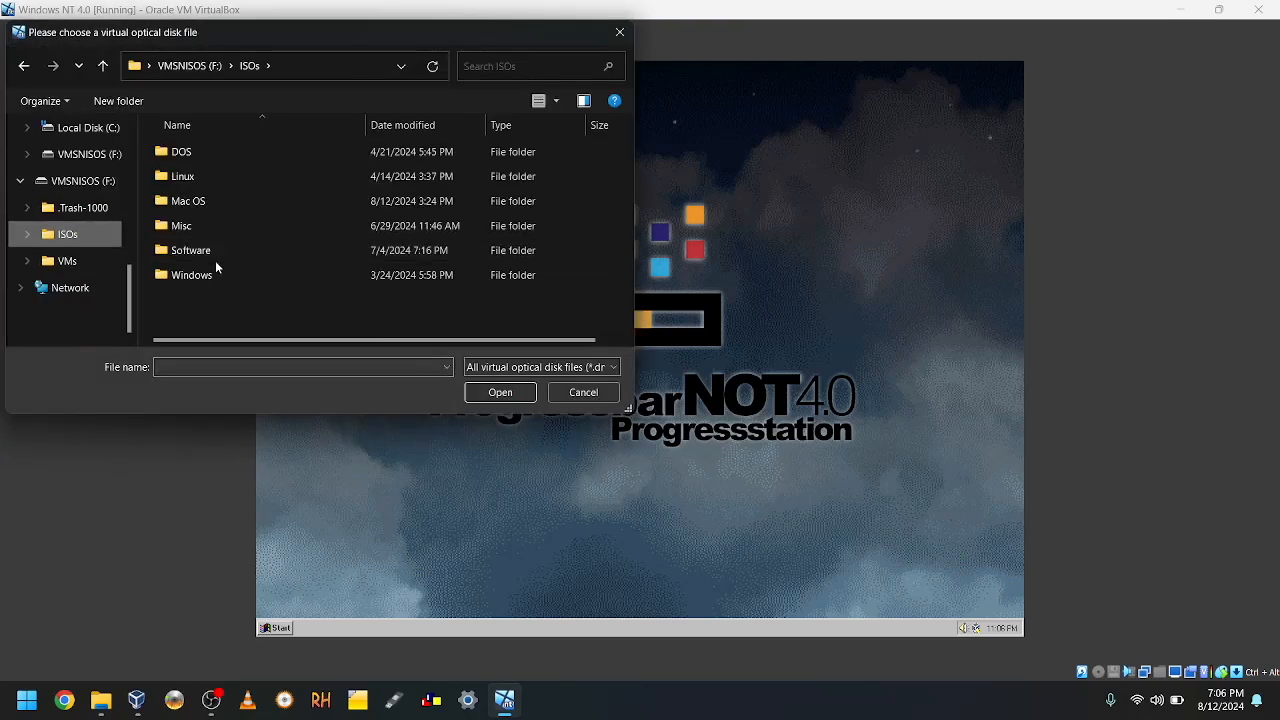
click(183, 225)
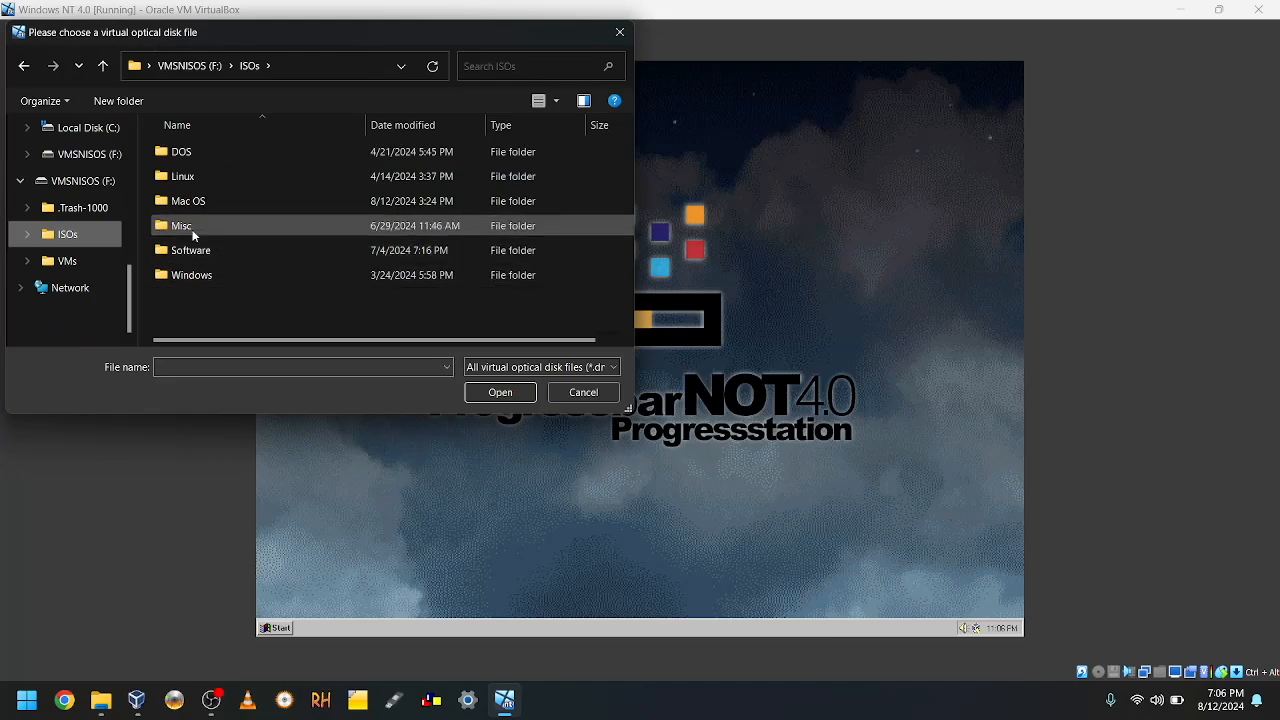
mouse_move(197, 290)
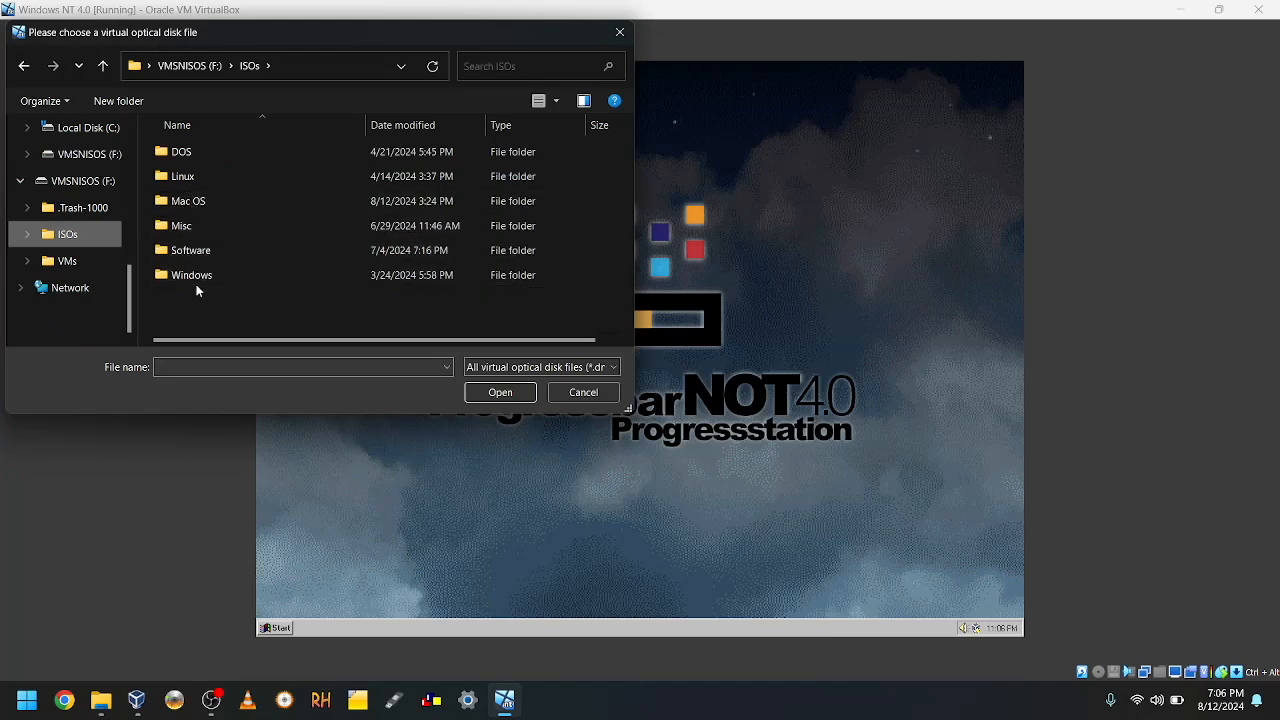
click(192, 275)
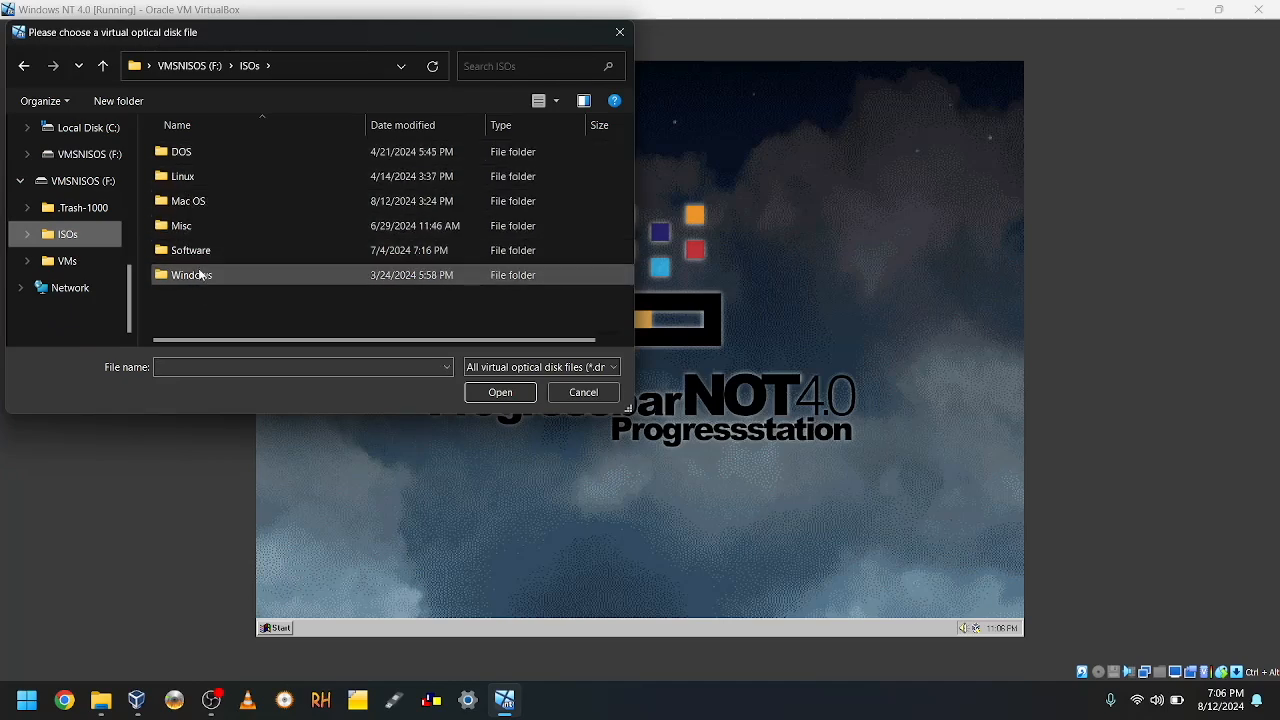
double_click(192, 274)
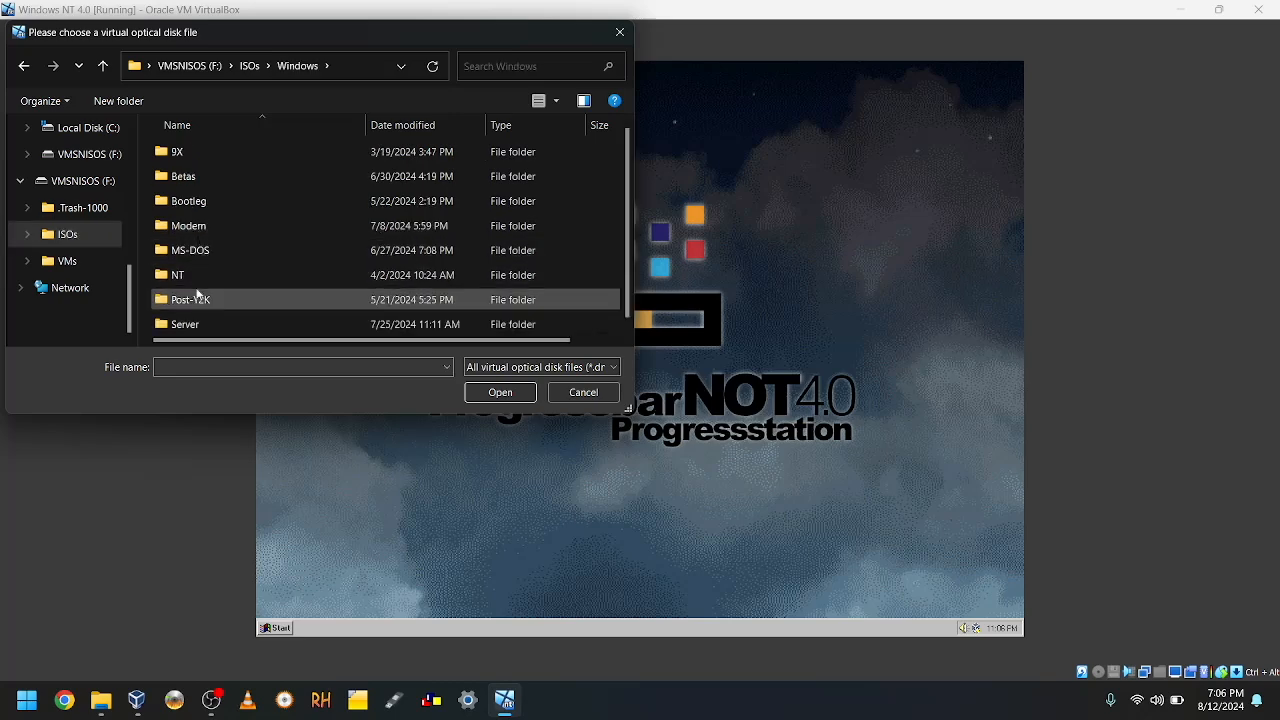
double_click(177, 275)
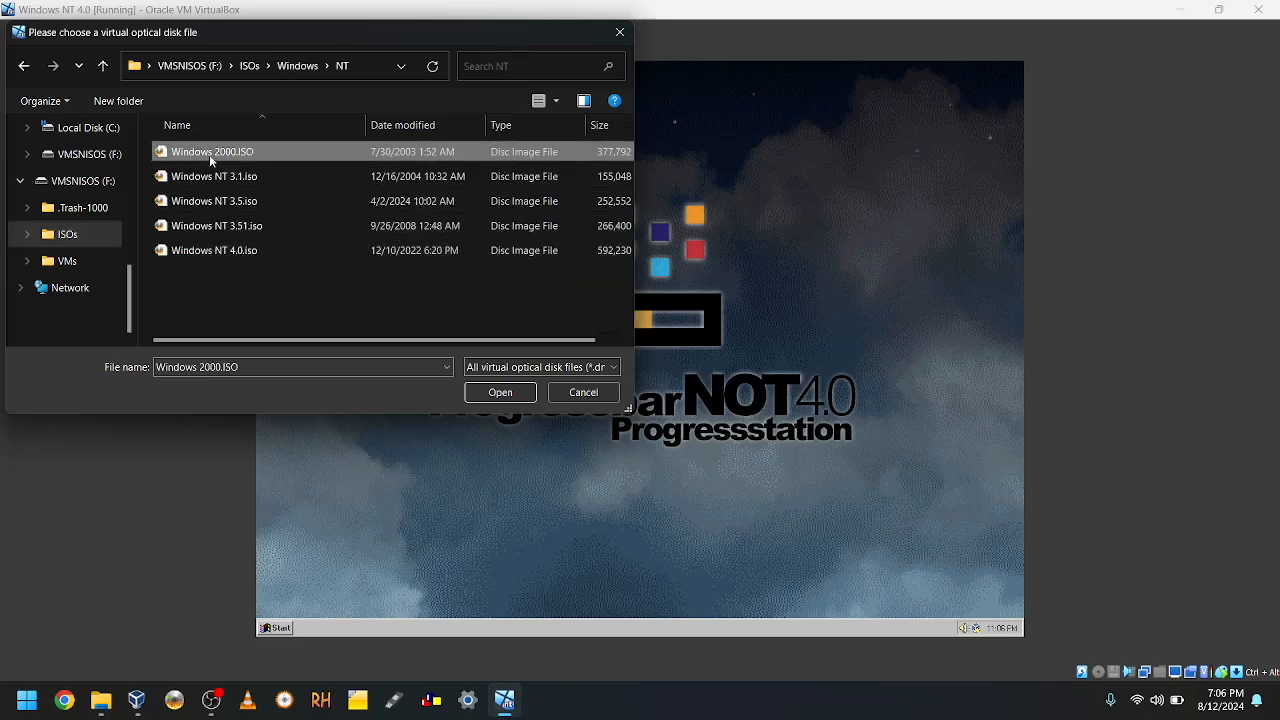
click(583, 392)
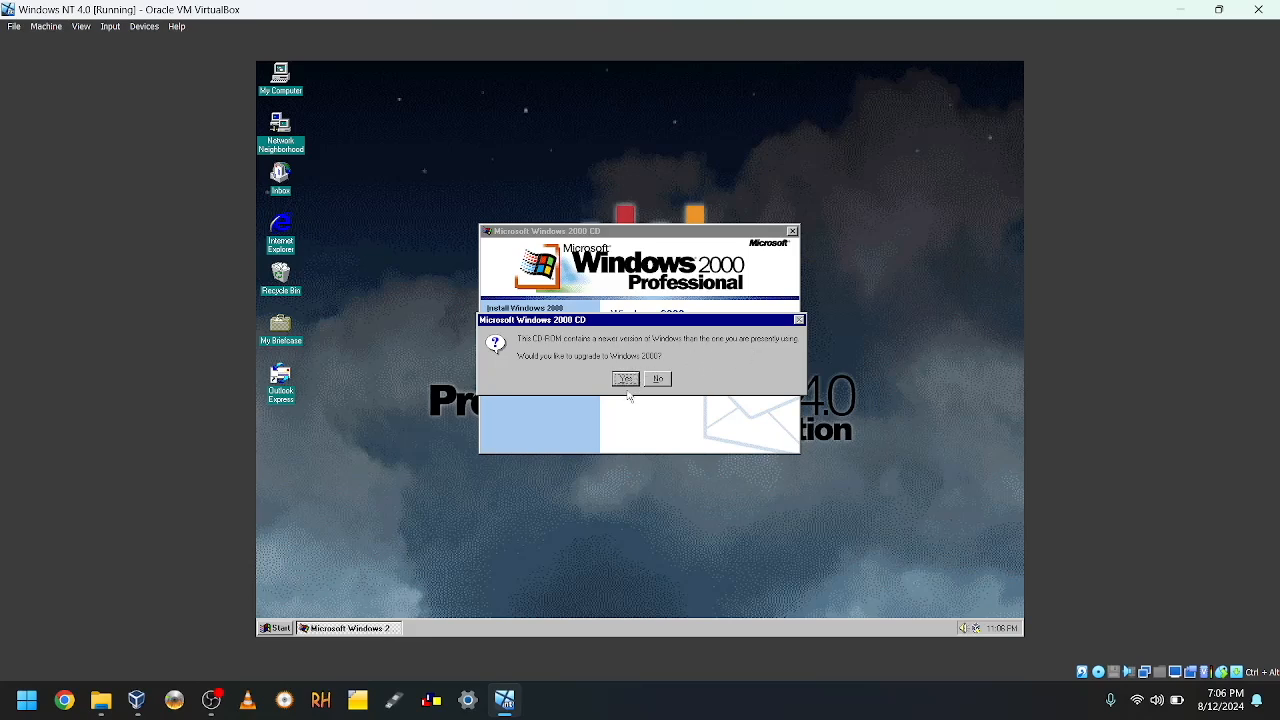
Step: Choose Upgrade, accept the license and product key, and keep the NTFS conversion choice
click(626, 379)
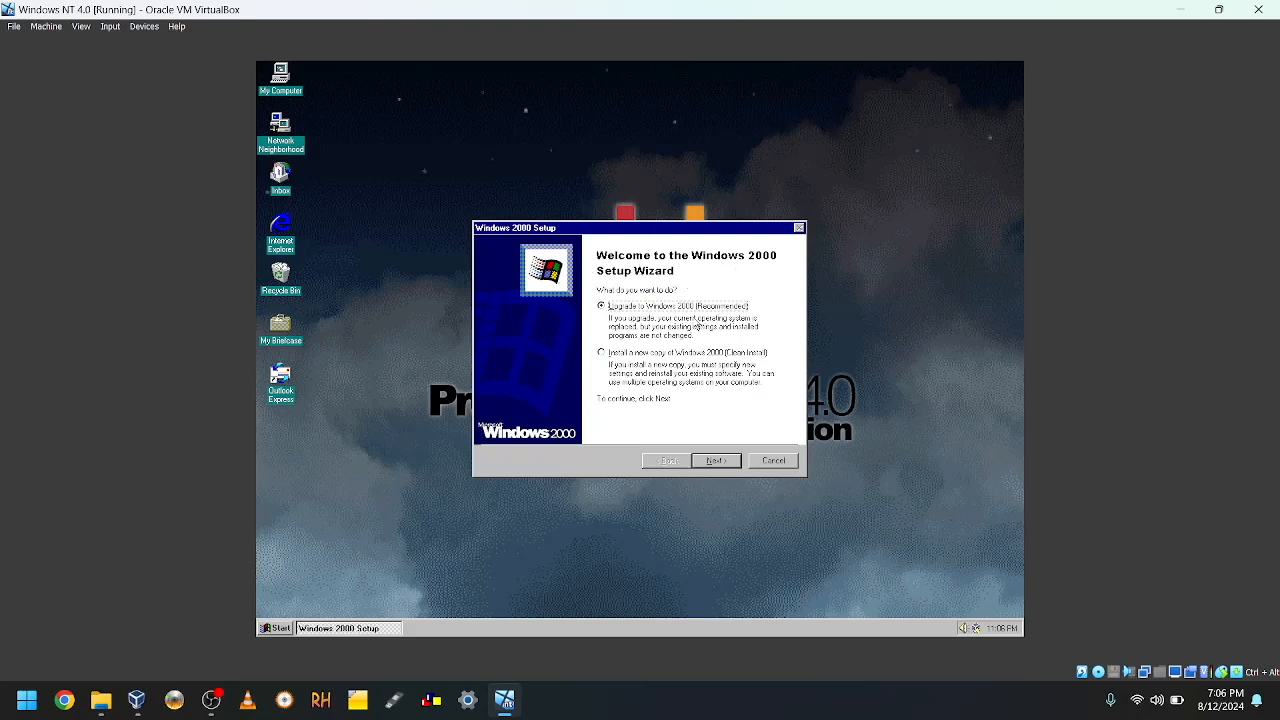
click(716, 460)
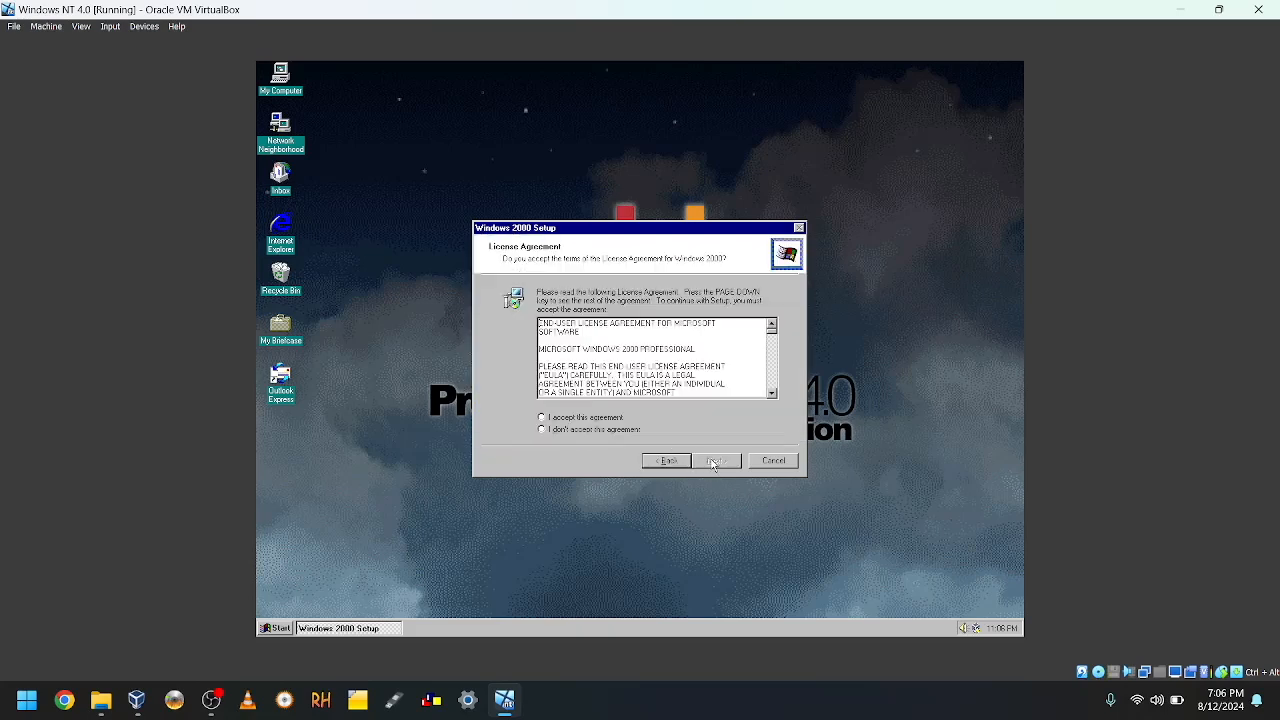
click(716, 460)
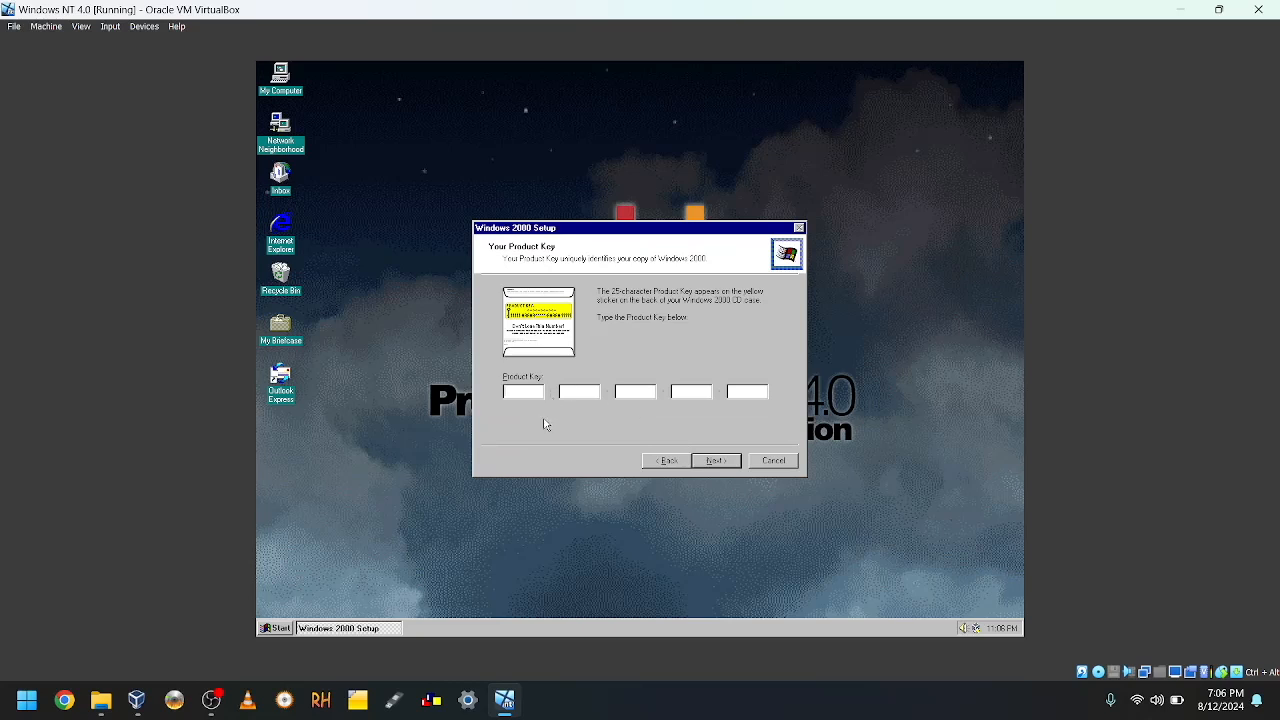
click(716, 460)
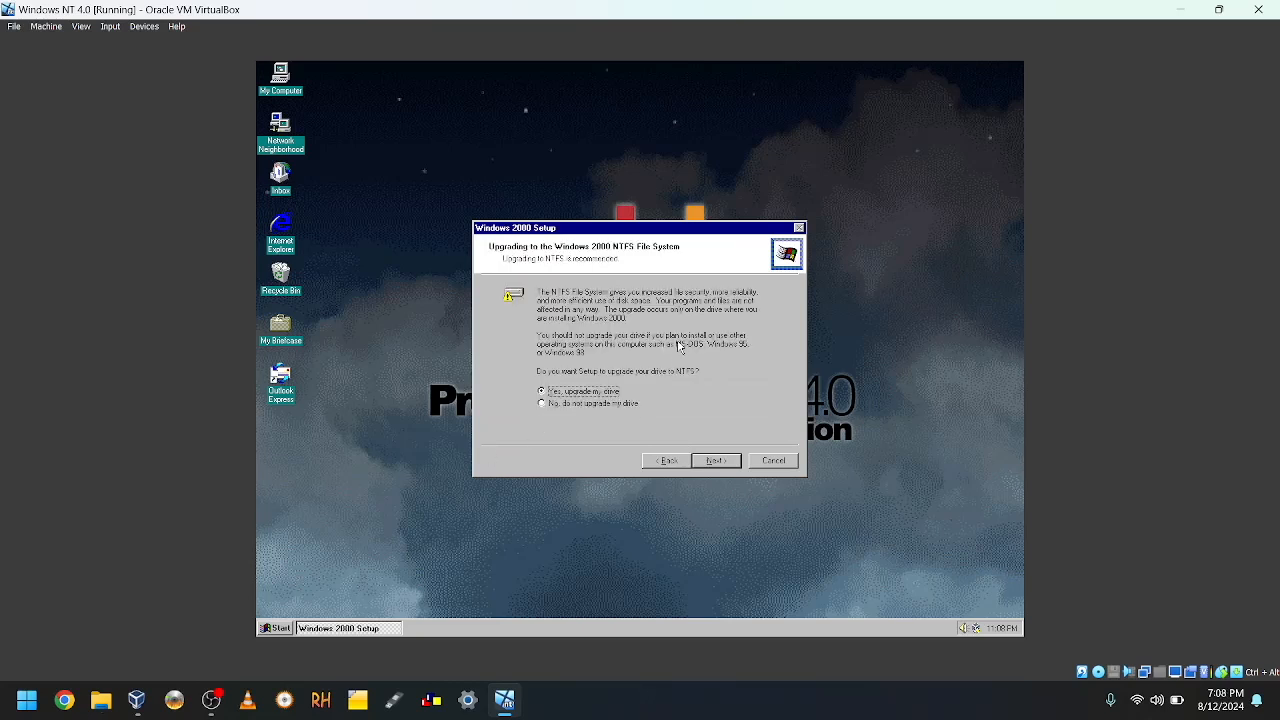
mouse_move(685, 298)
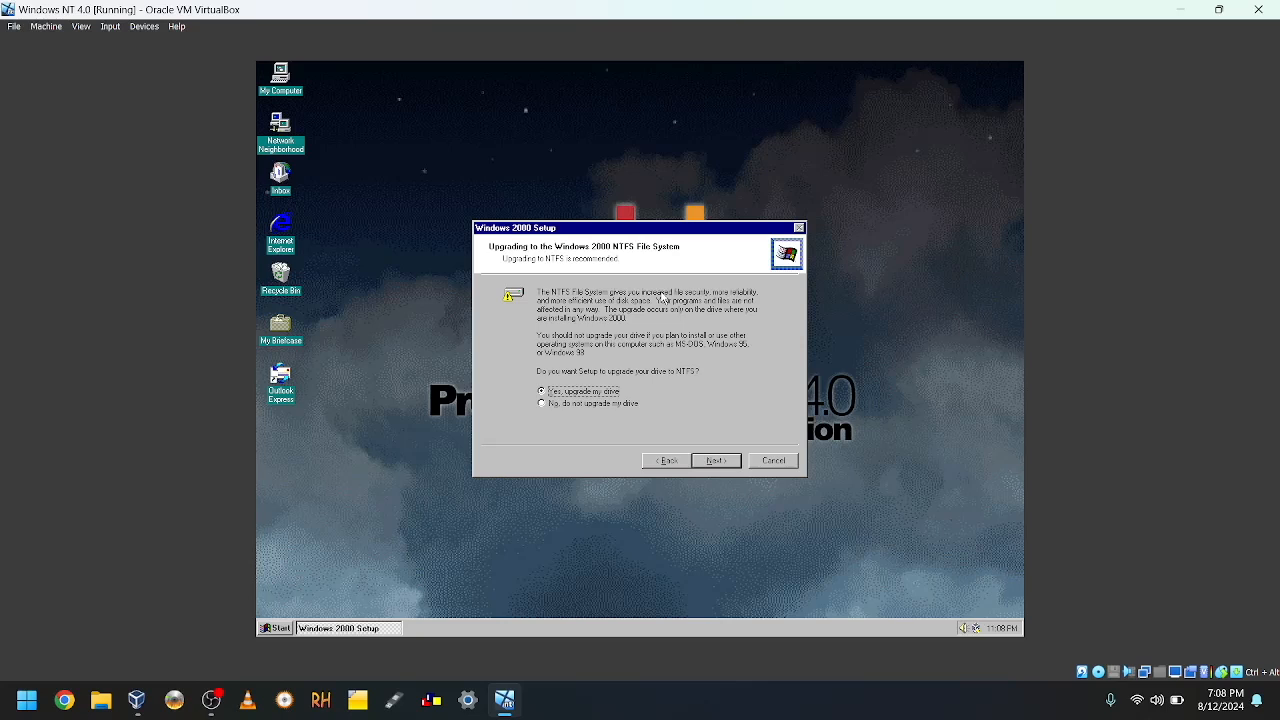
mouse_move(647, 382)
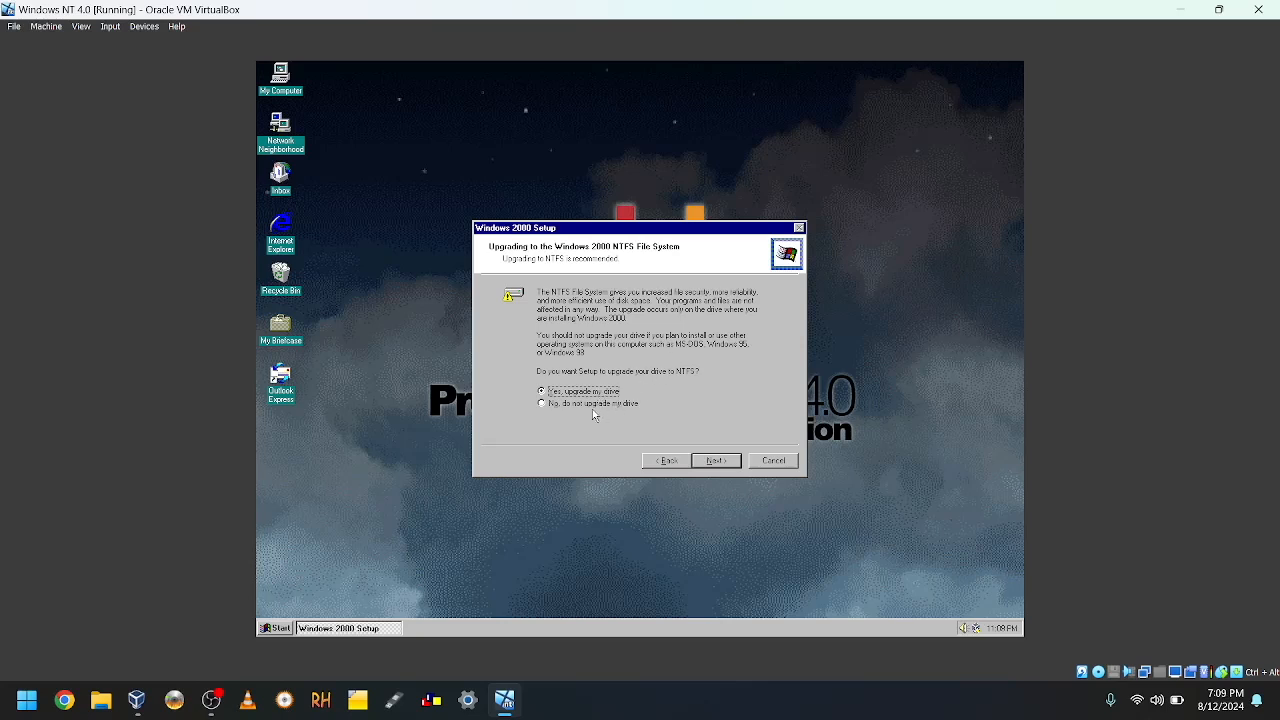
click(715, 460)
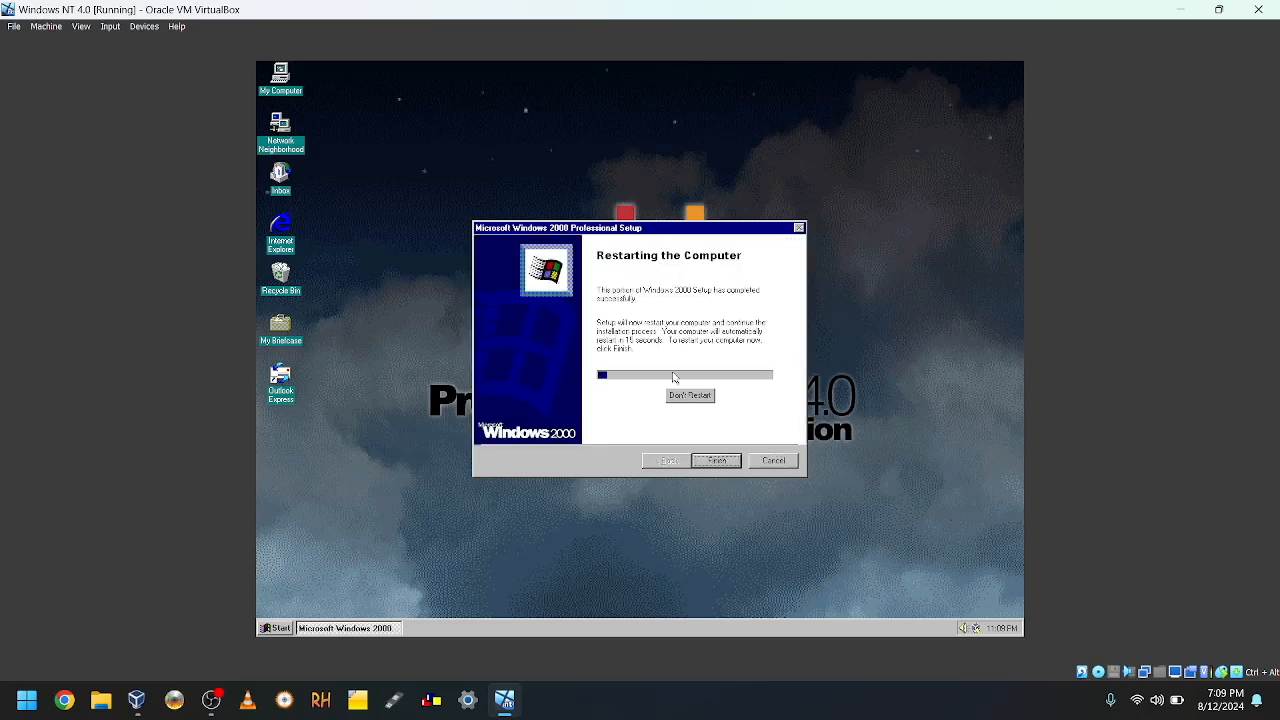
mouse_move(702, 427)
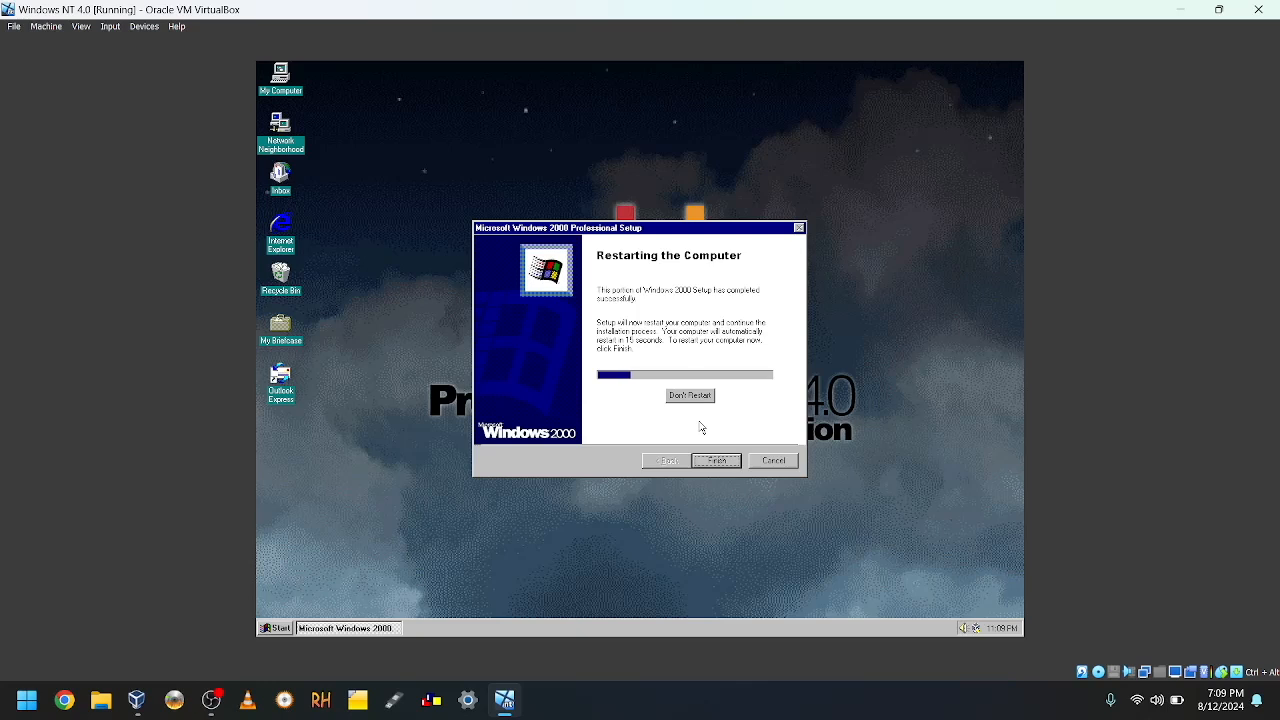
Step: Finish the Restarting the Computer page so text-mode setup completes the upgrade
click(716, 460)
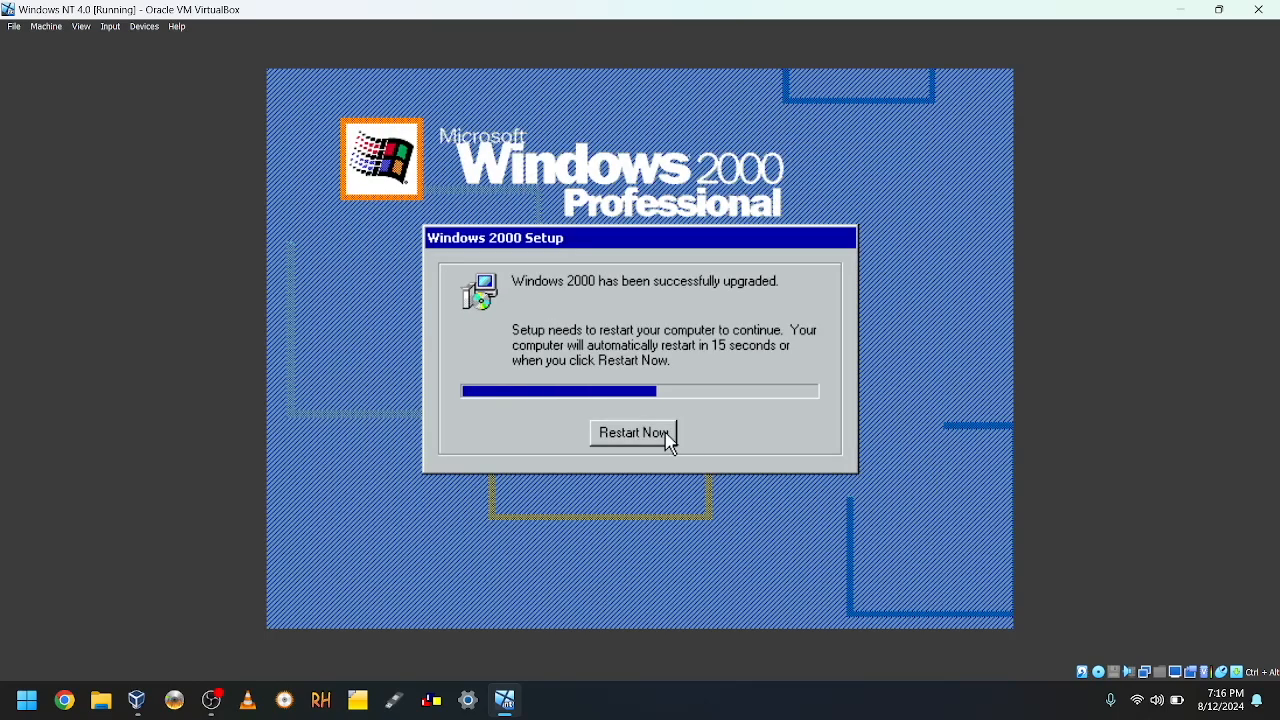
Step: Restart from the upgrade-complete notice to boot into Windows 2000 Professional
click(634, 433)
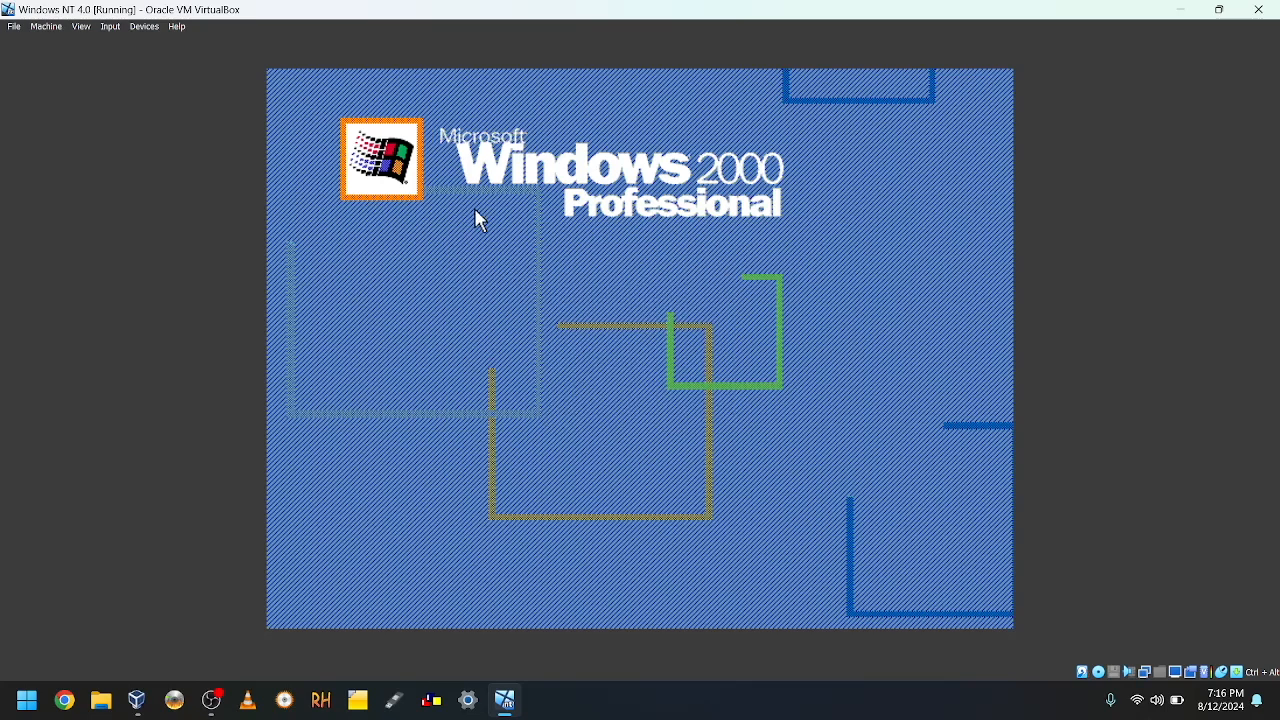
mouse_move(681, 408)
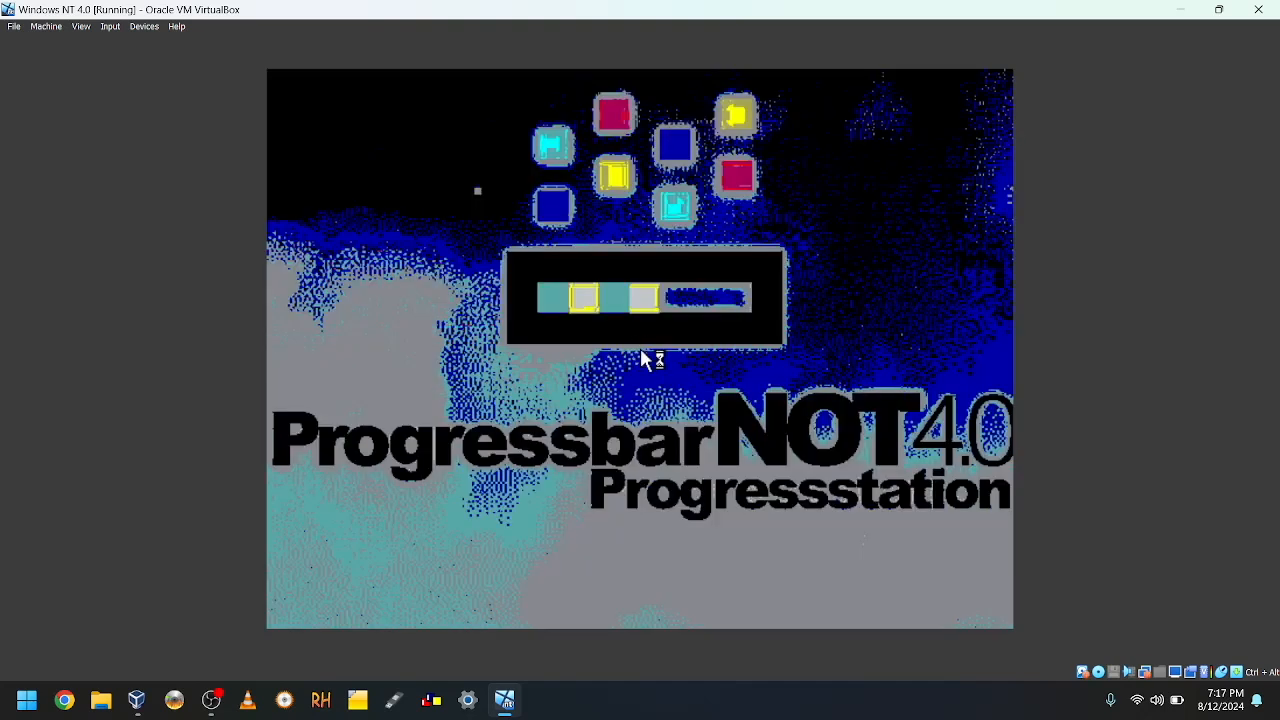
mouse_move(645, 360)
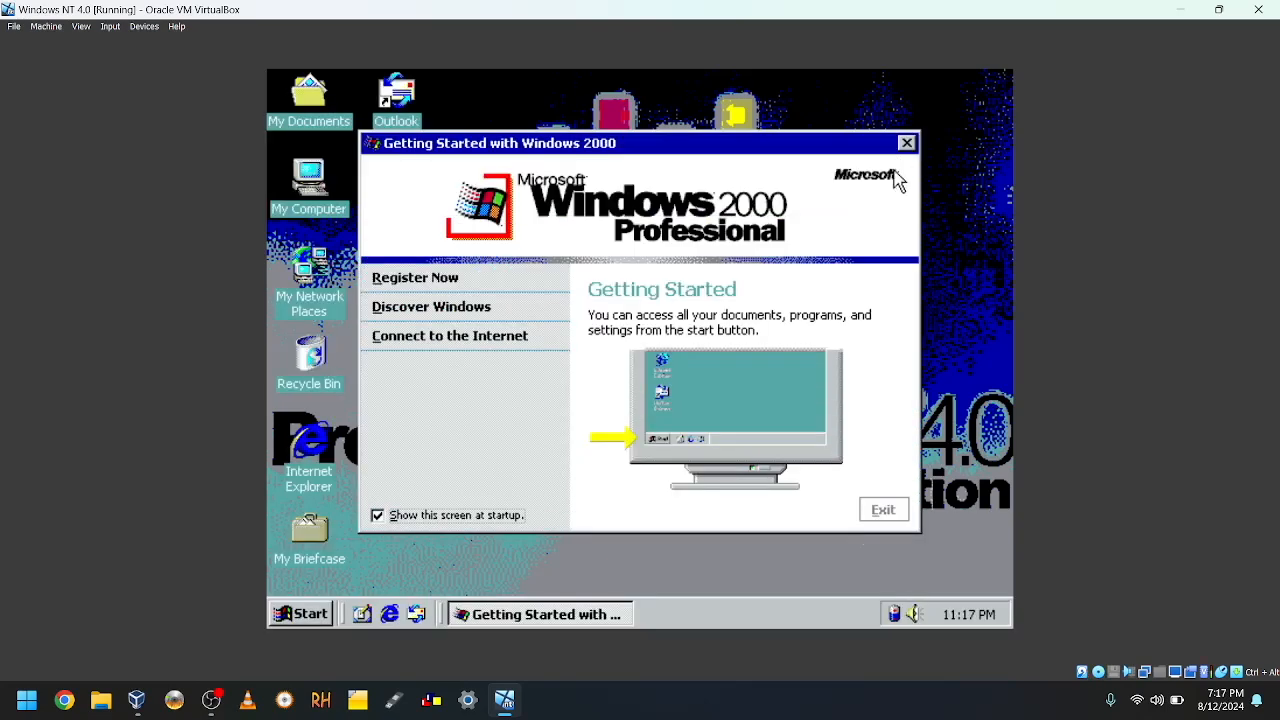
Step: Close the Getting Started window and open the Start menu
click(379, 515)
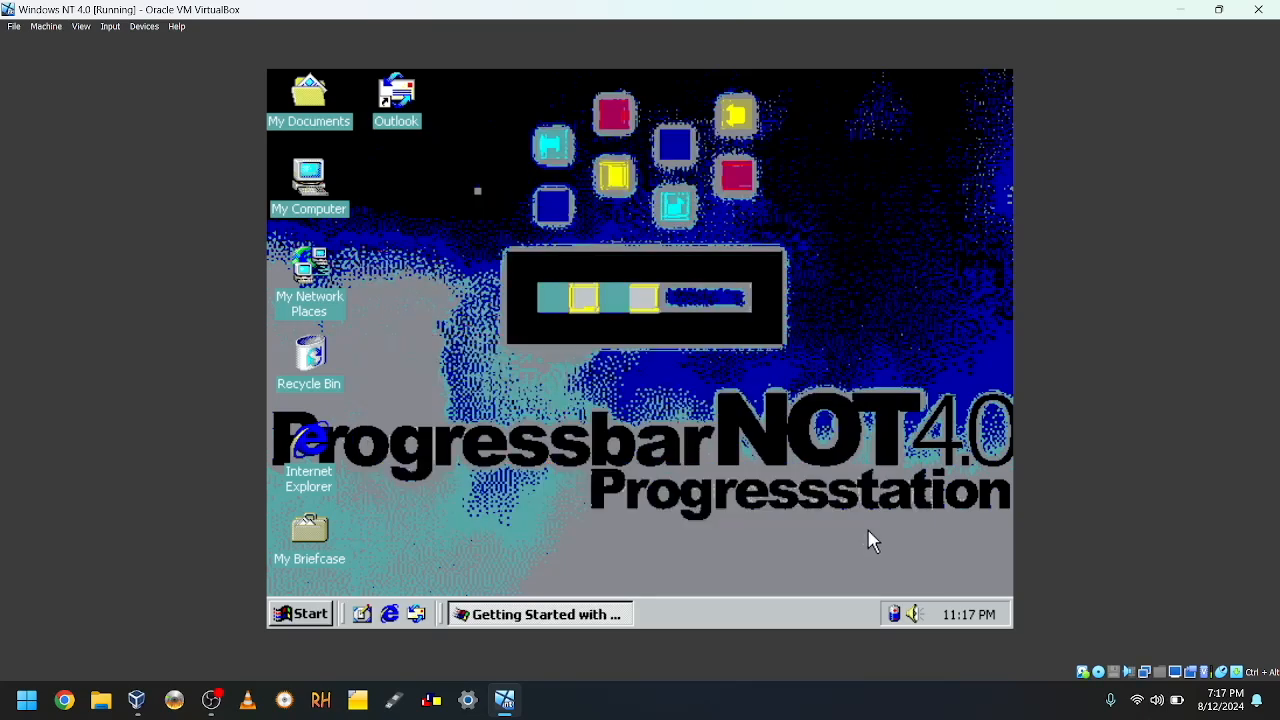
click(301, 613)
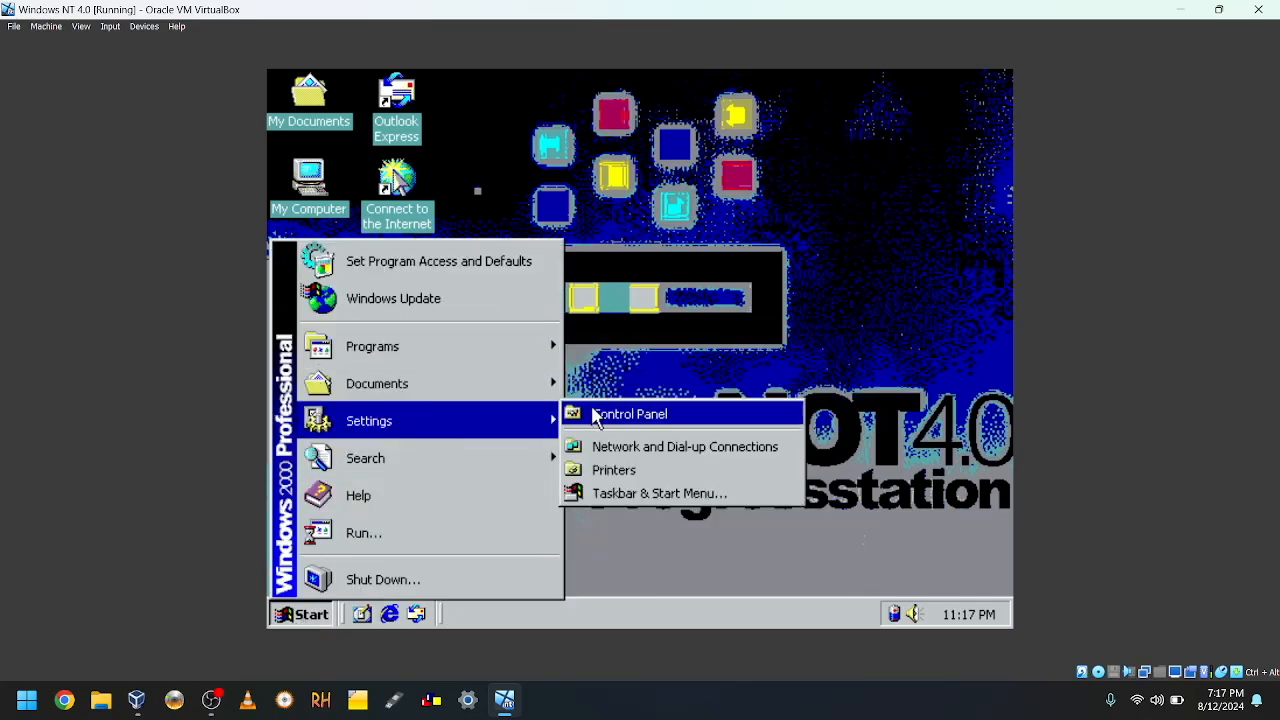
Step: In Control Panel's Display settings, set the screen area to 800 by 600 pixels
click(629, 413)
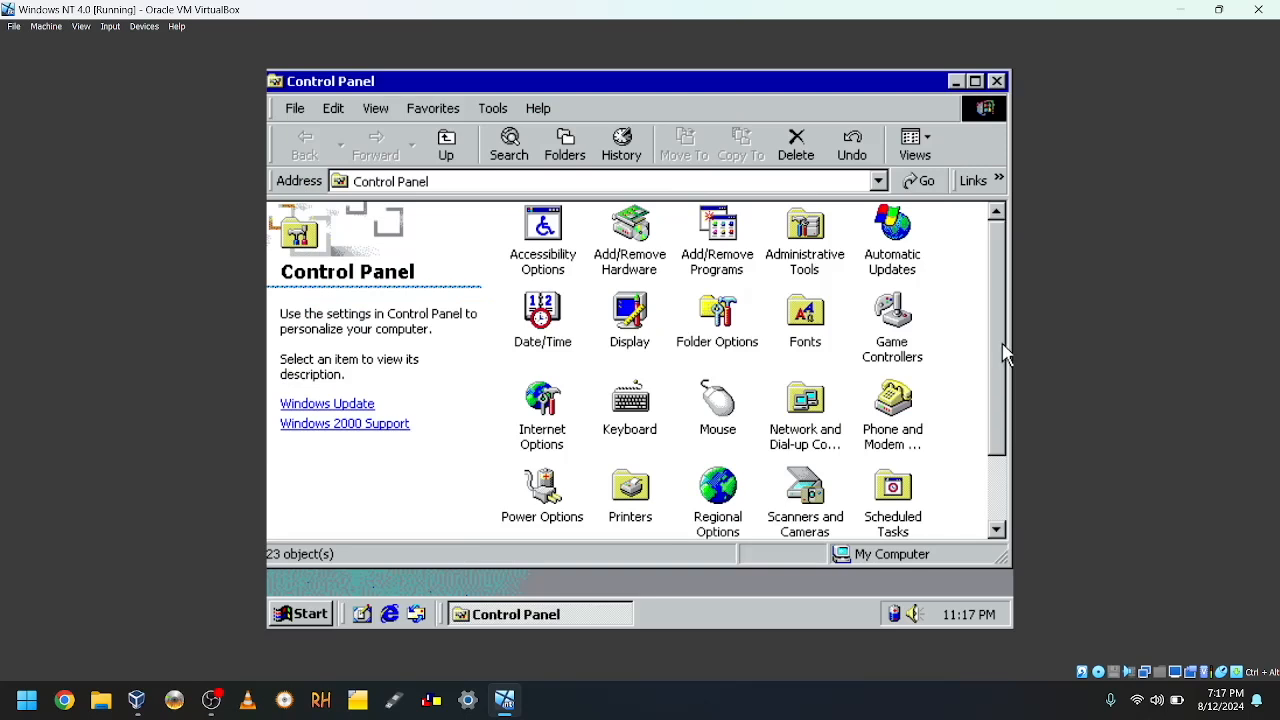
scroll(down, 3)
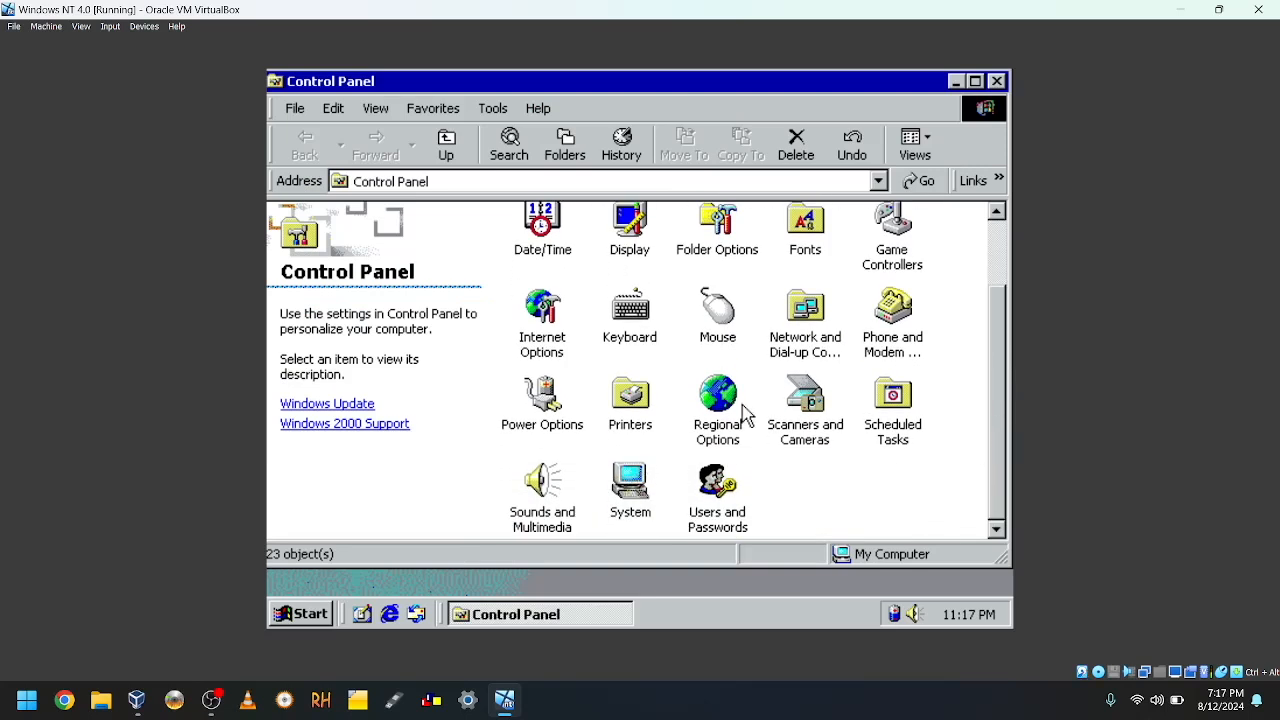
mouse_move(645, 228)
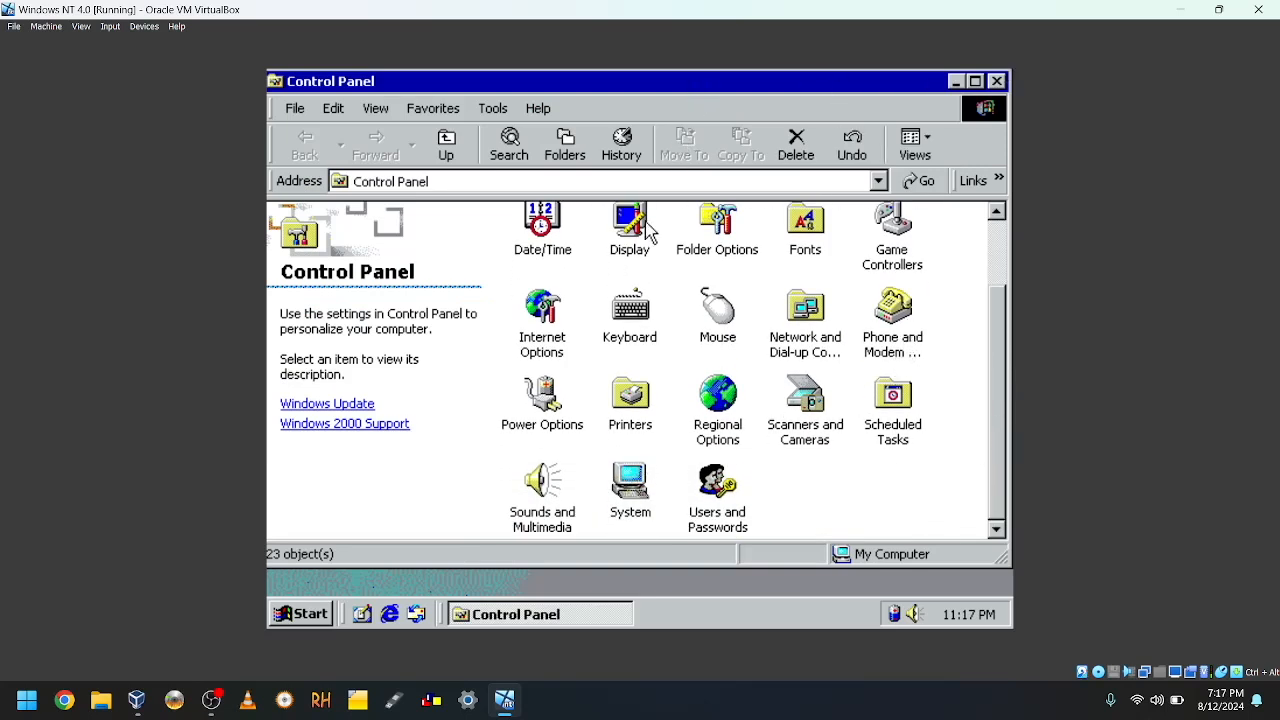
double_click(630, 218)
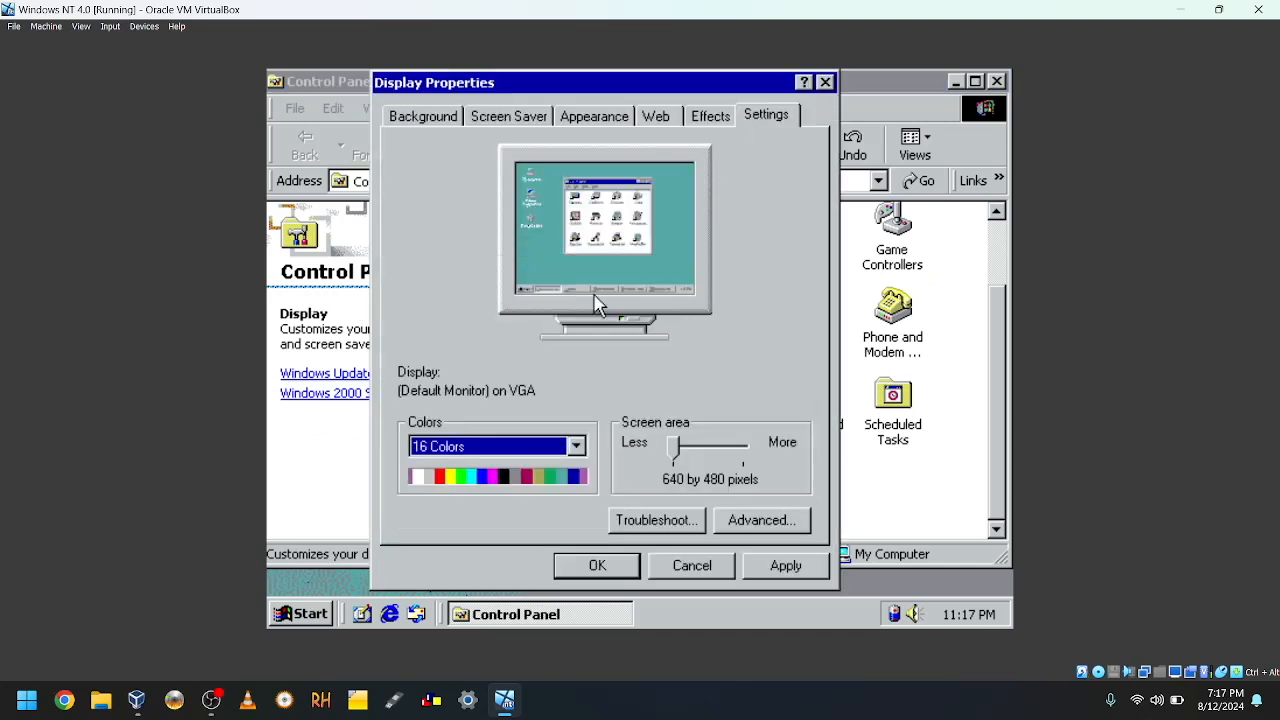
mouse_move(675, 455)
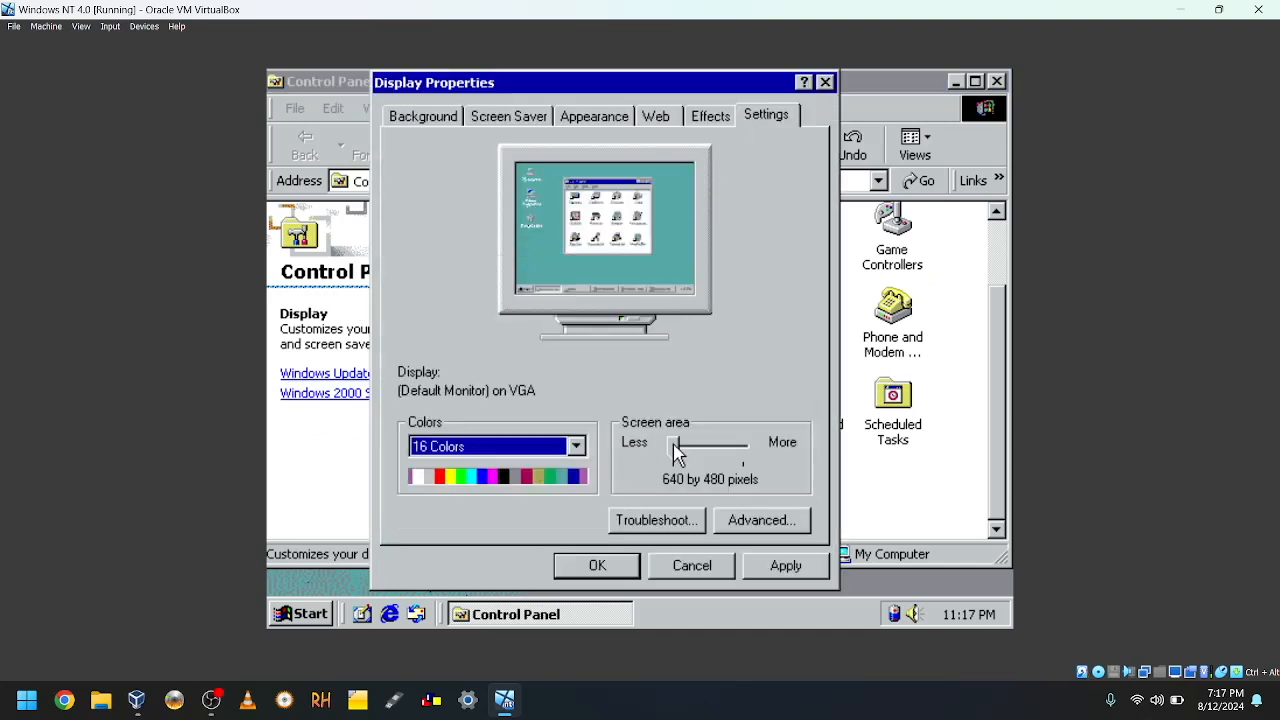
drag(675, 446, 735, 446)
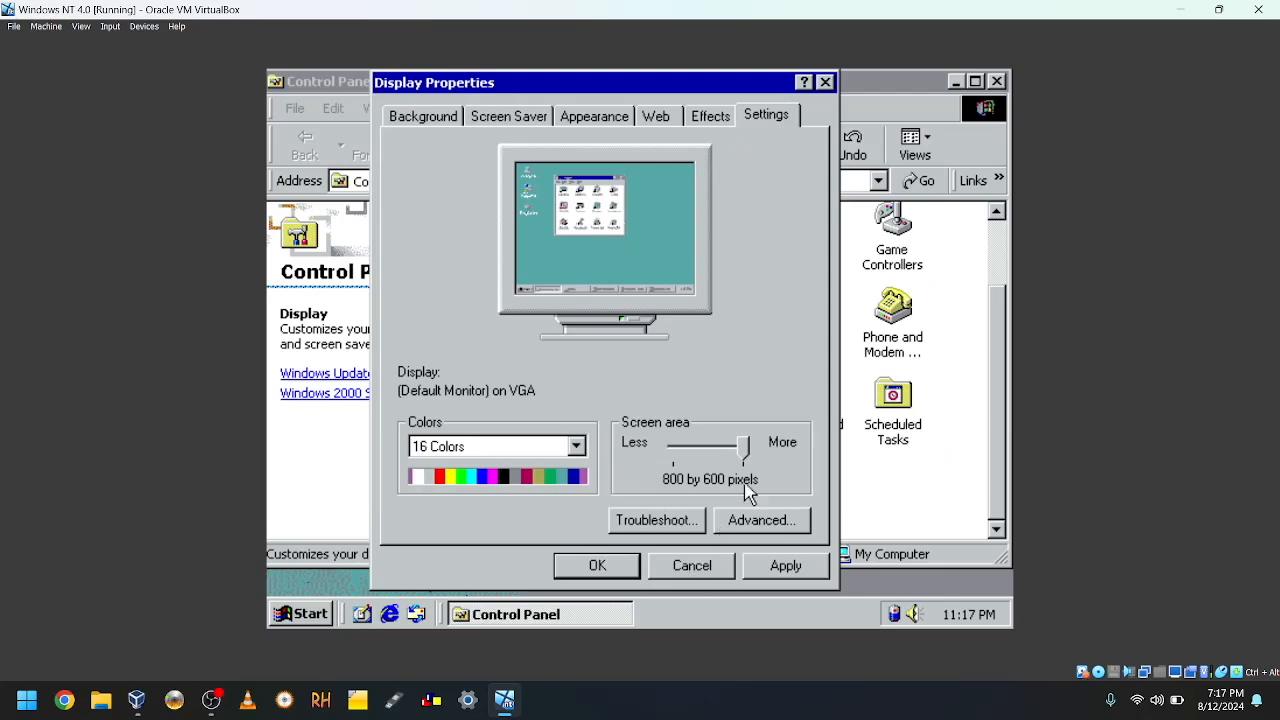
click(691, 565)
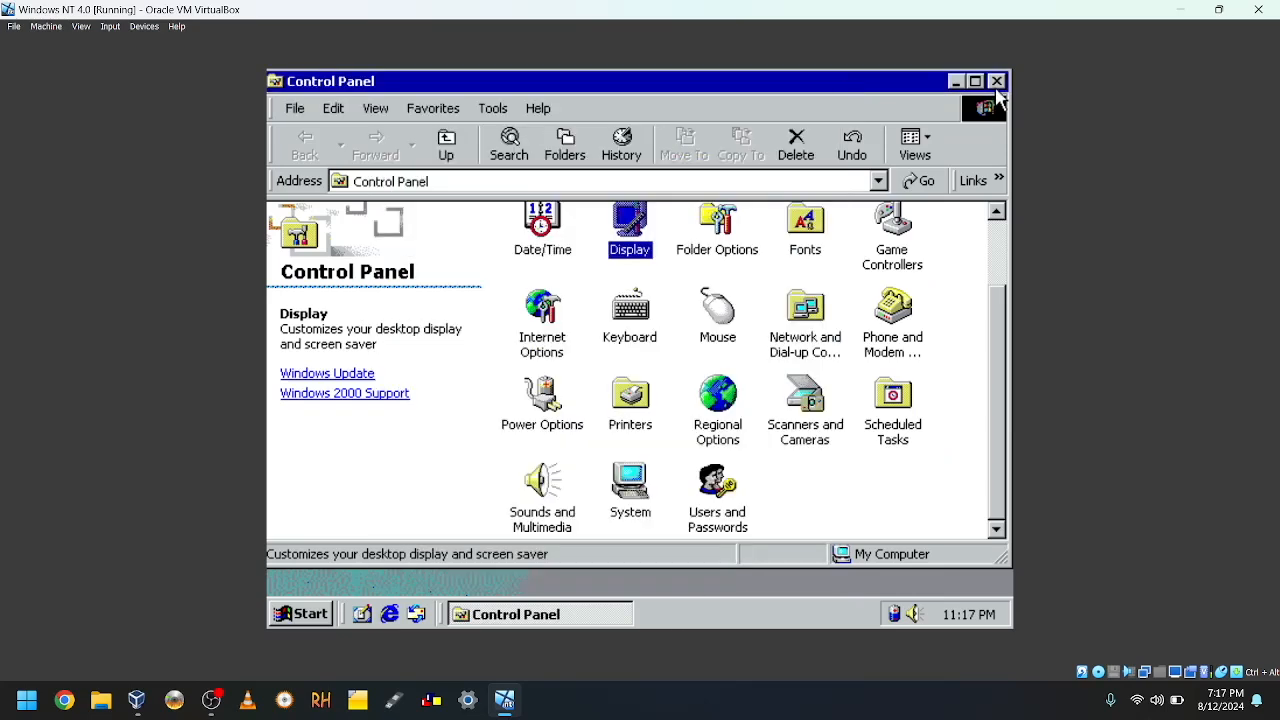
Step: Close Control Panel and reopen the Start menu
click(1007, 81)
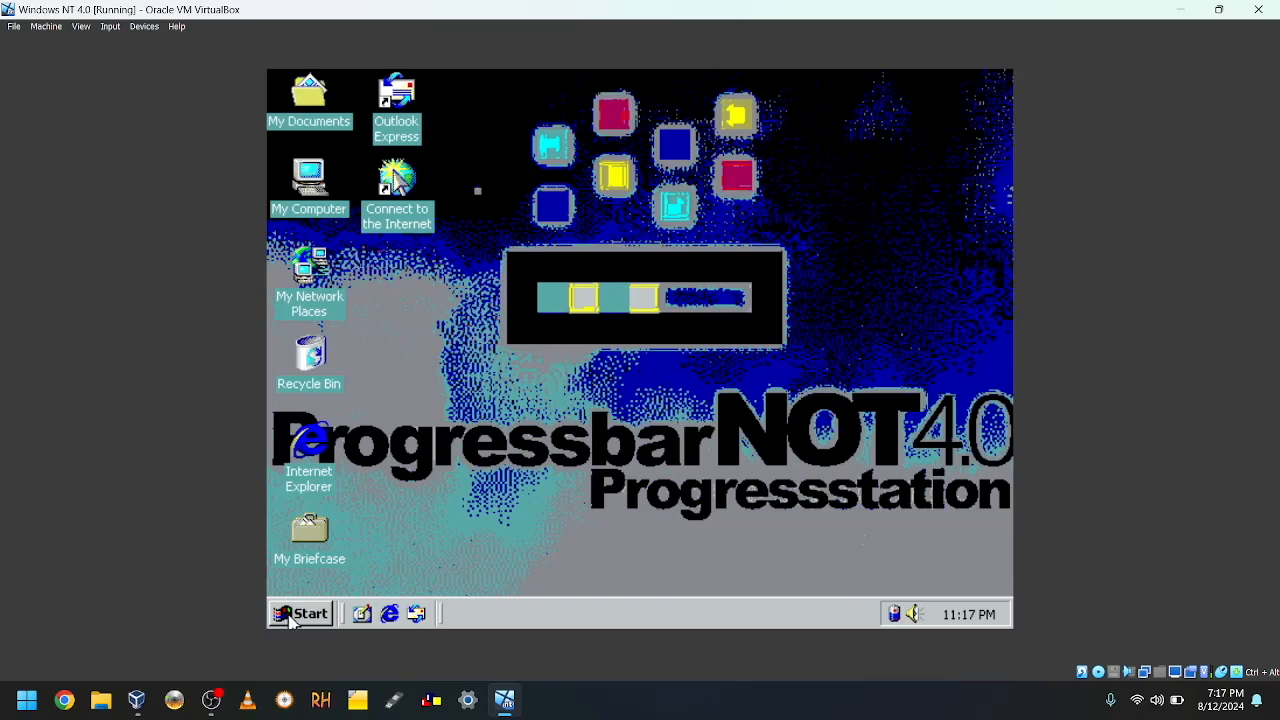
mouse_move(452, 498)
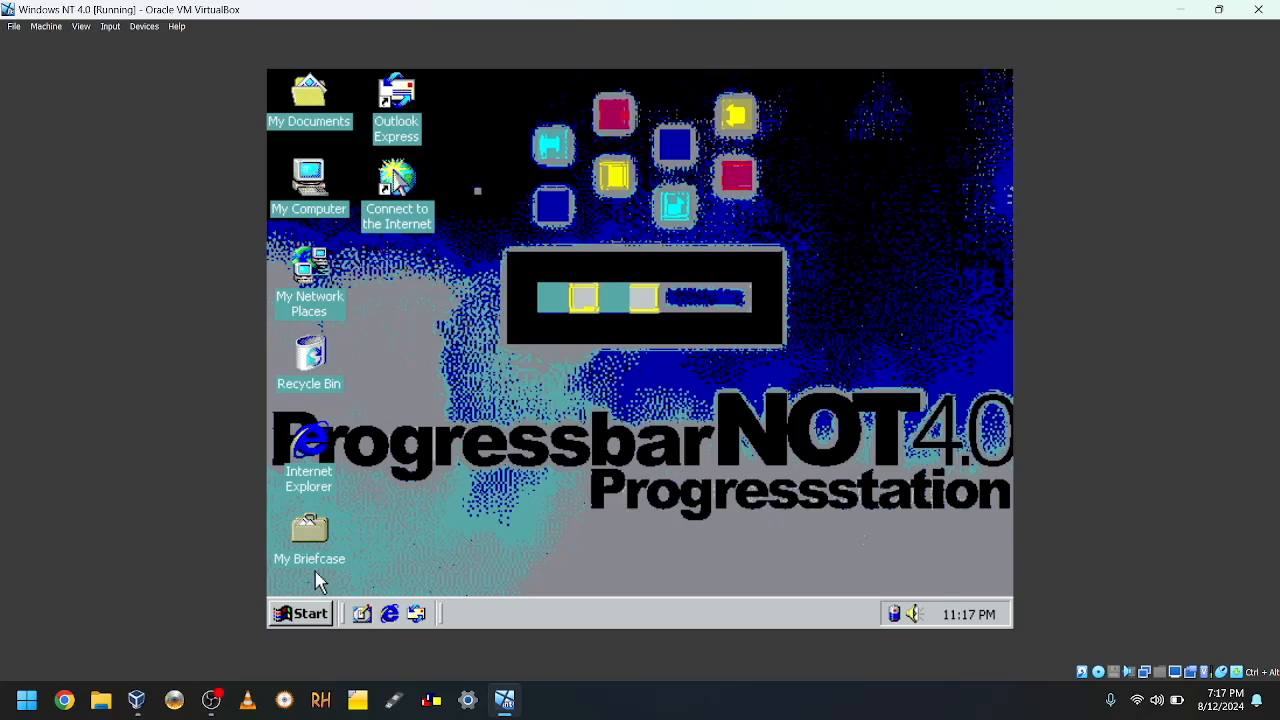
click(301, 613)
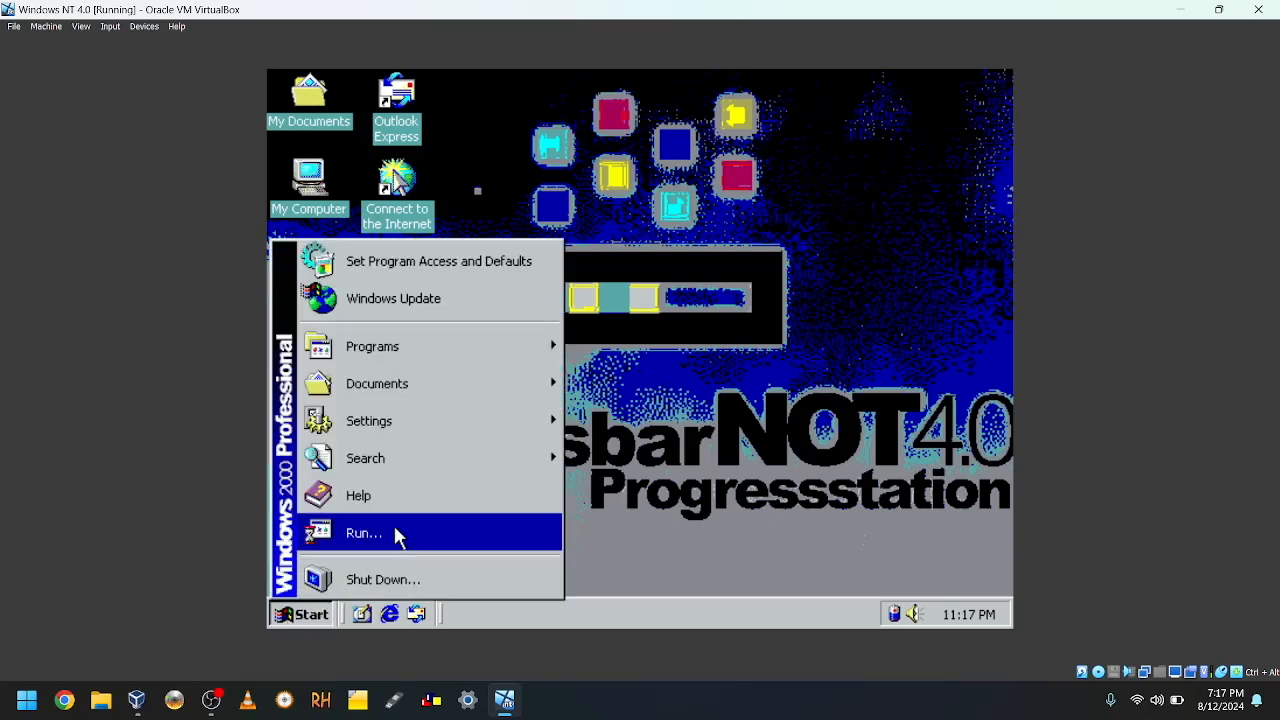
mouse_move(706, 281)
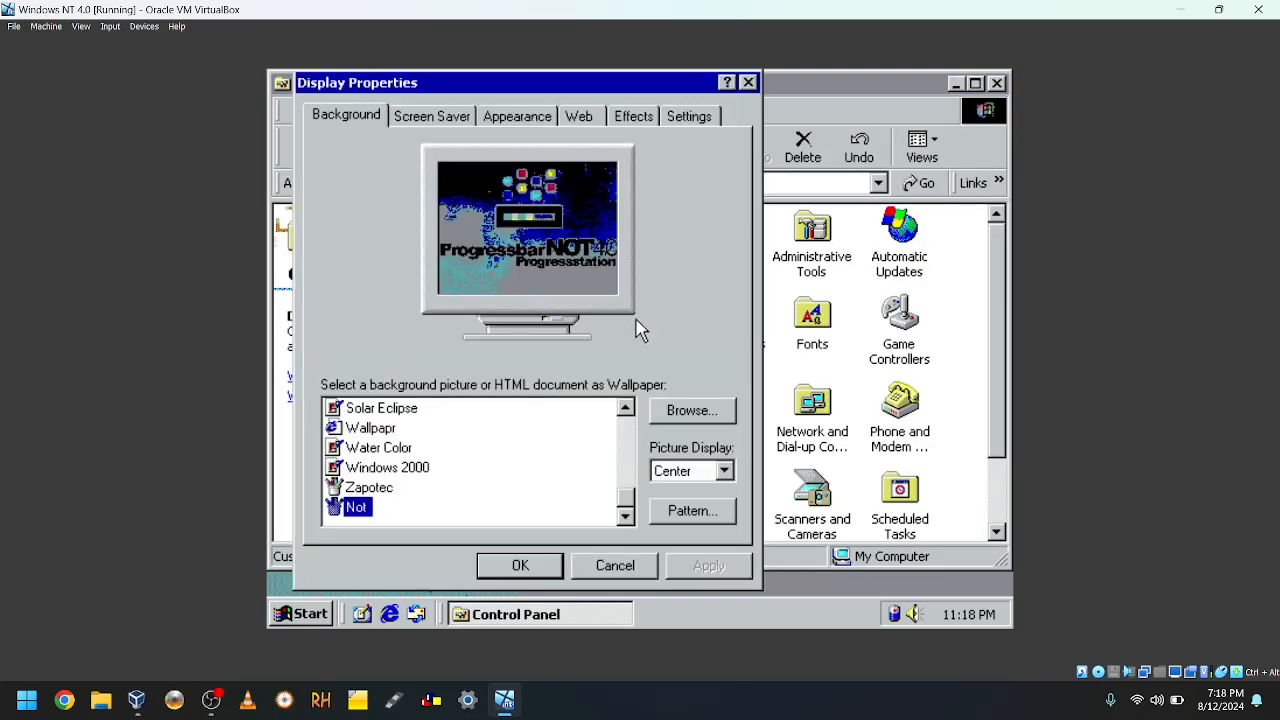
Step: Set the Display Properties wallpaper to (None) and apply it
click(371, 427)
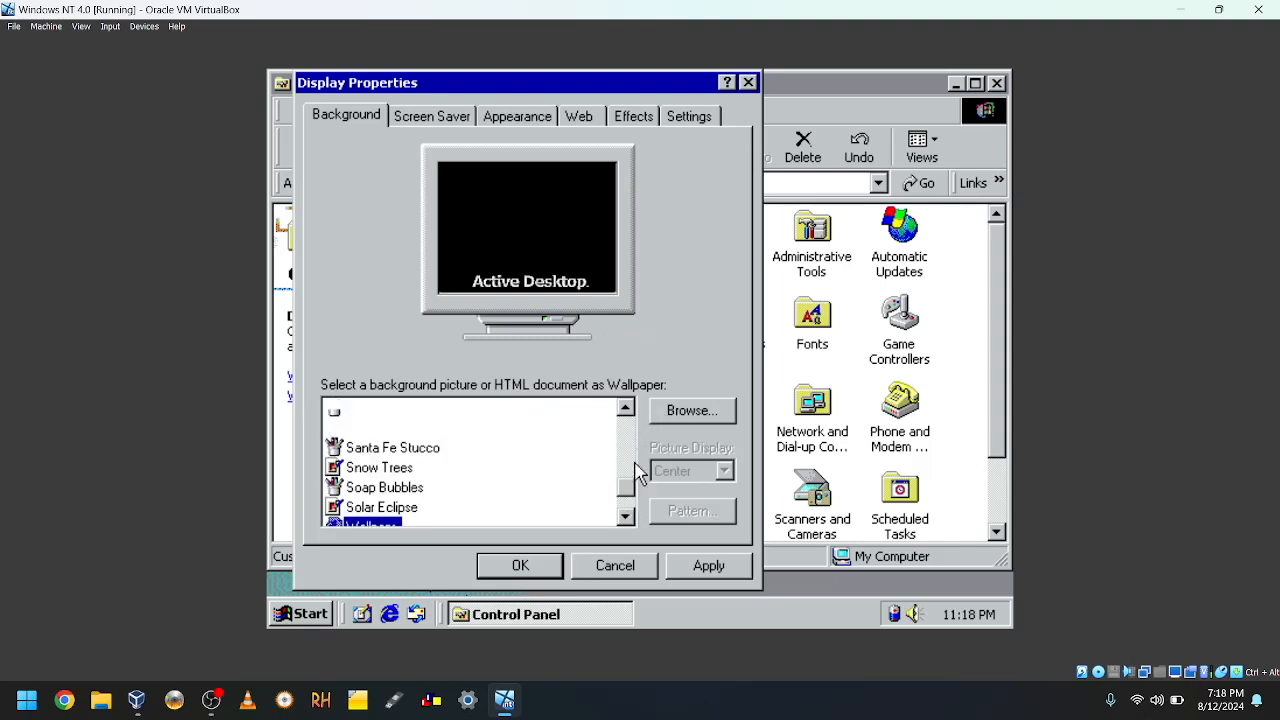
click(625, 407)
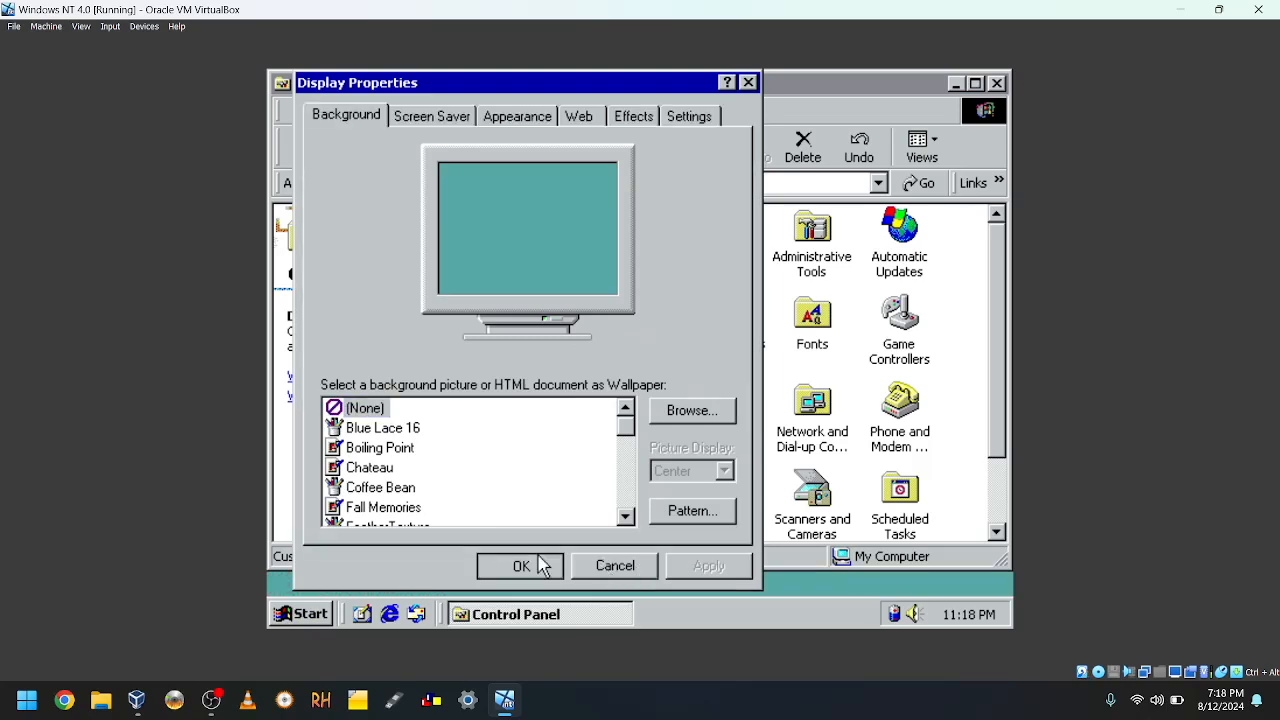
click(520, 565)
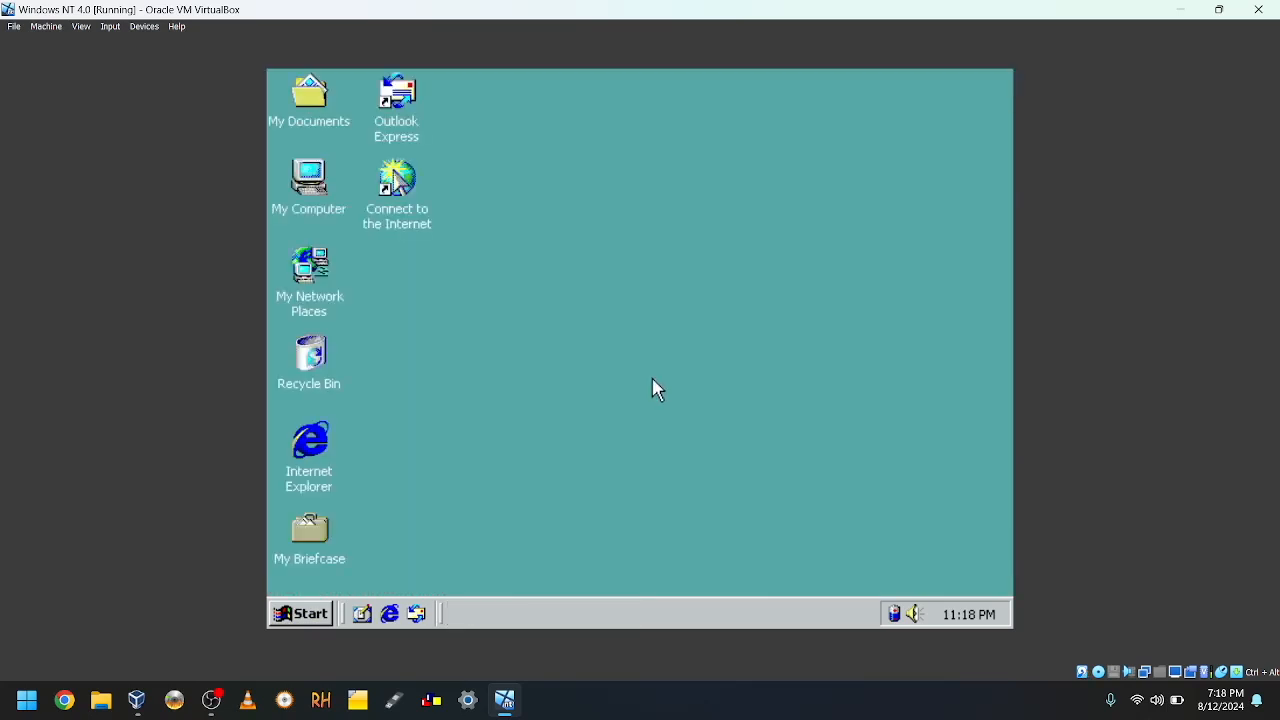